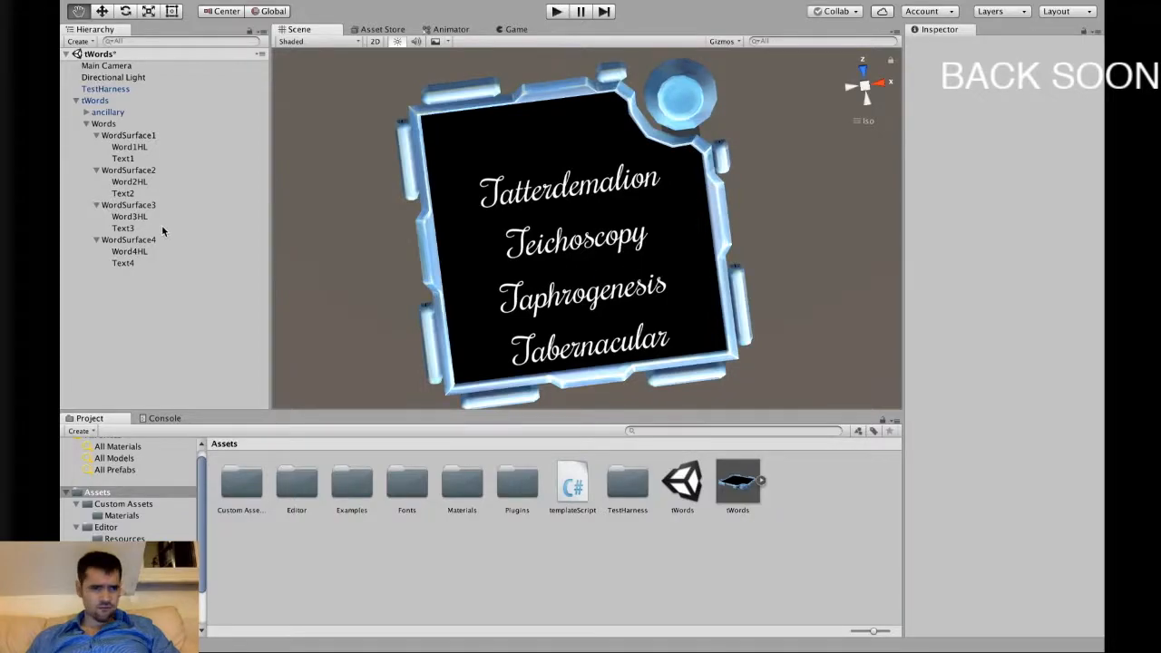
# - Inspect the Words group and the first word's highlight and surface objects in the Hierarchy
pyautogui.click(128, 145)
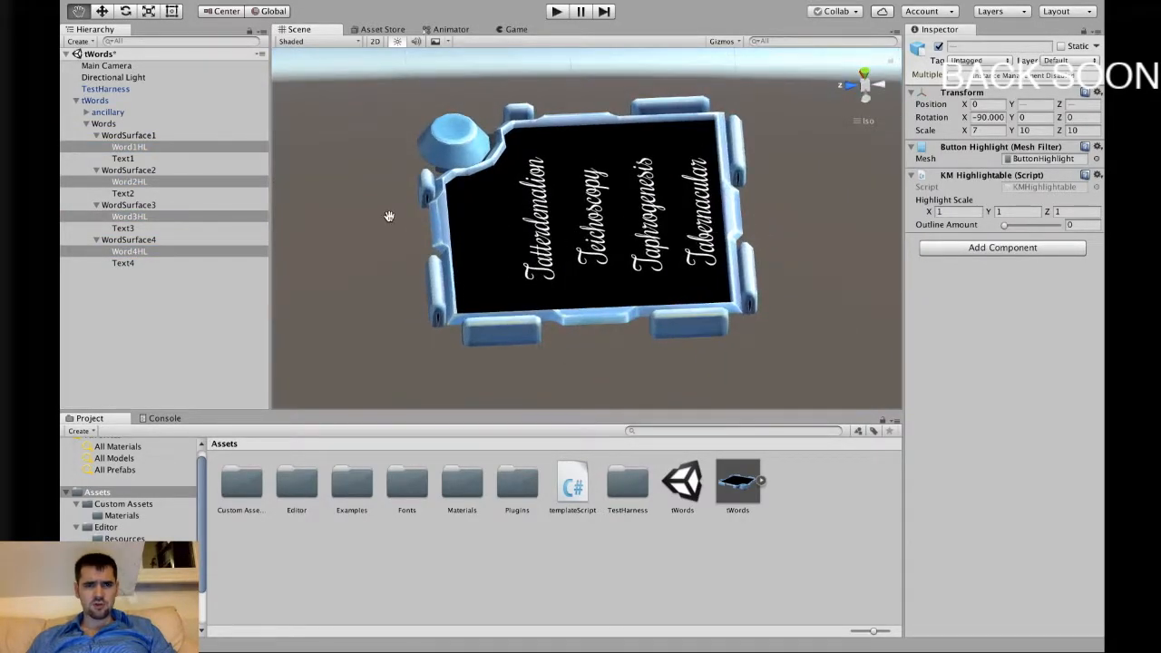
pyautogui.click(103, 123)
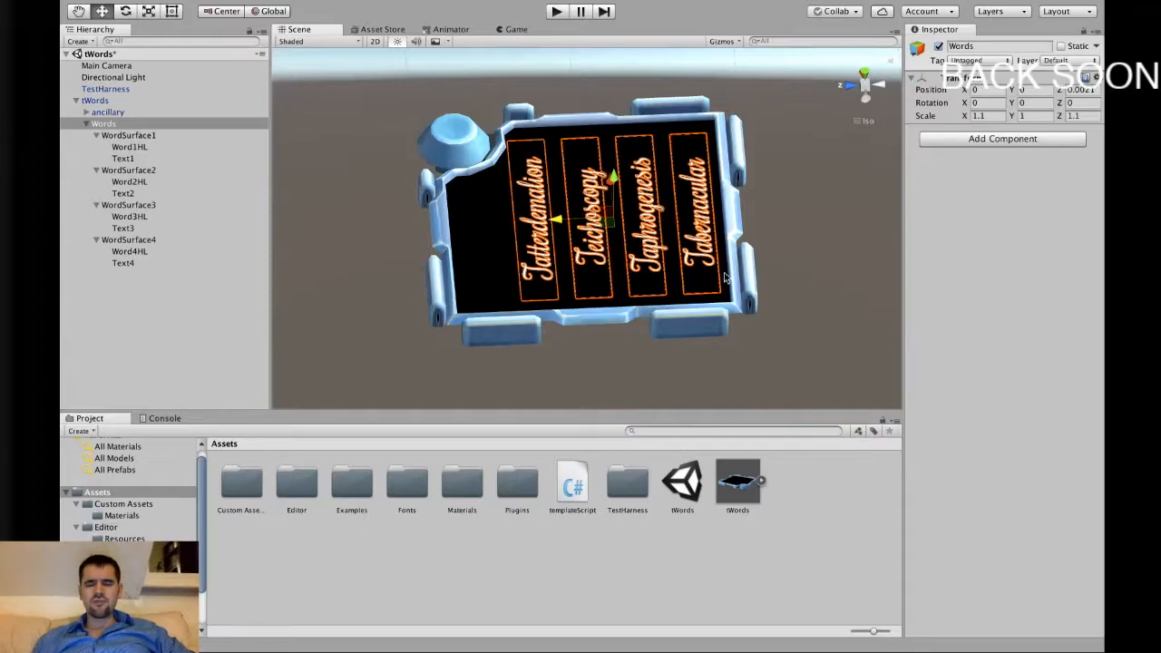
pyautogui.moveTo(708, 281)
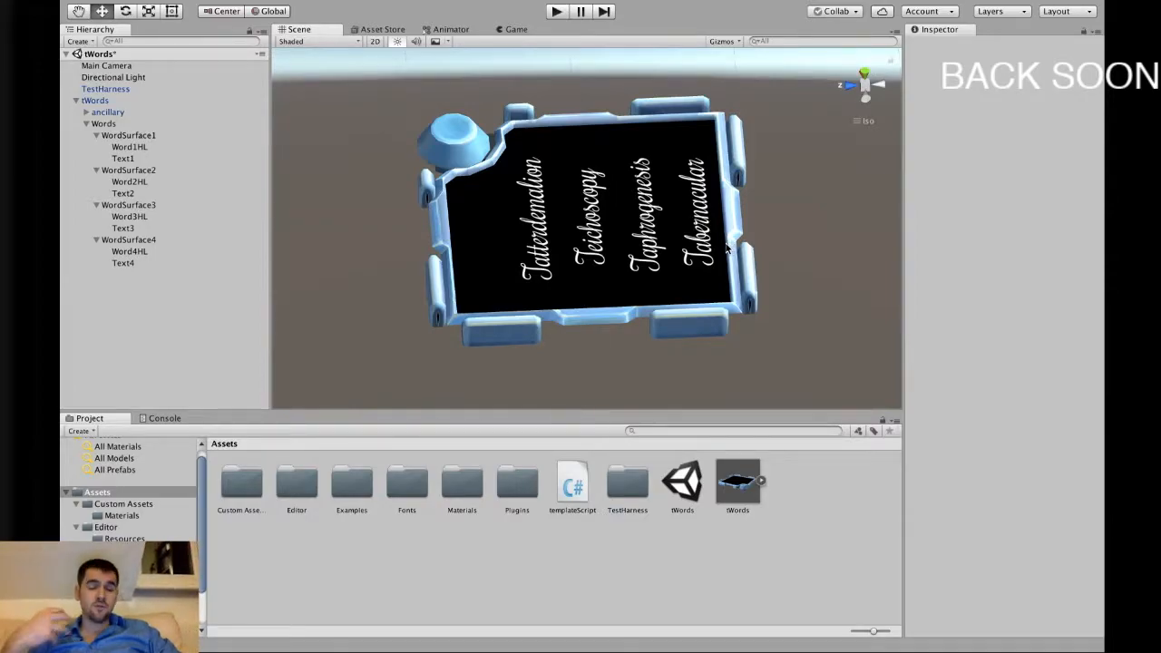
pyautogui.moveTo(572, 334)
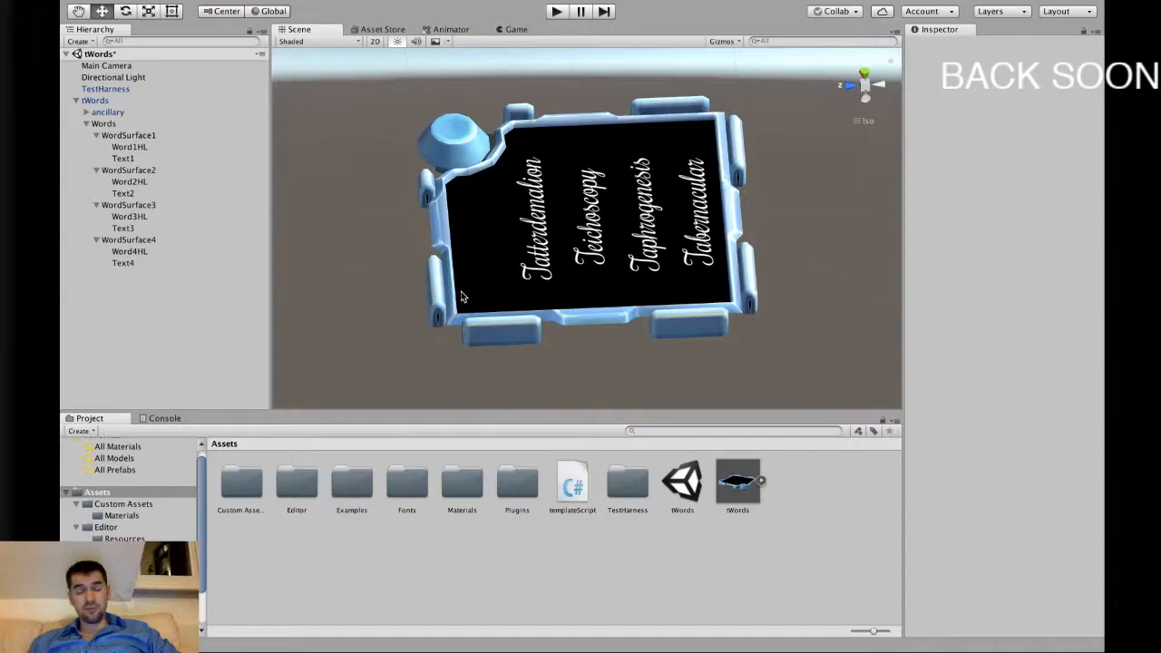
pyautogui.moveTo(813, 252)
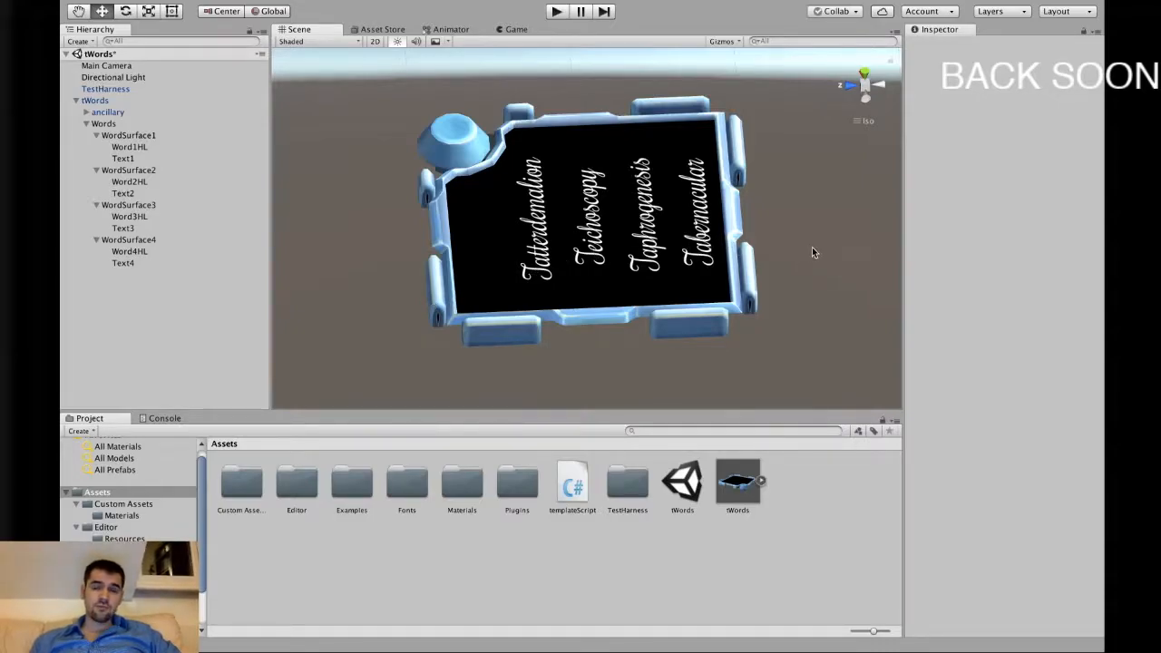
pyautogui.moveTo(817, 250)
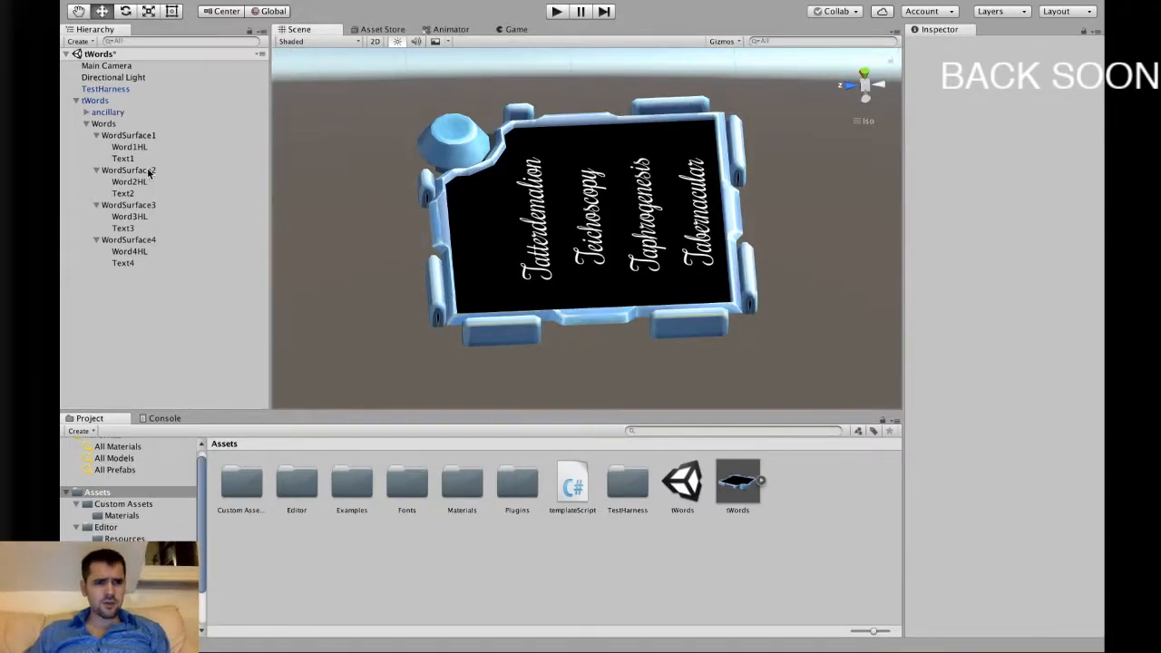
pyautogui.click(129, 146)
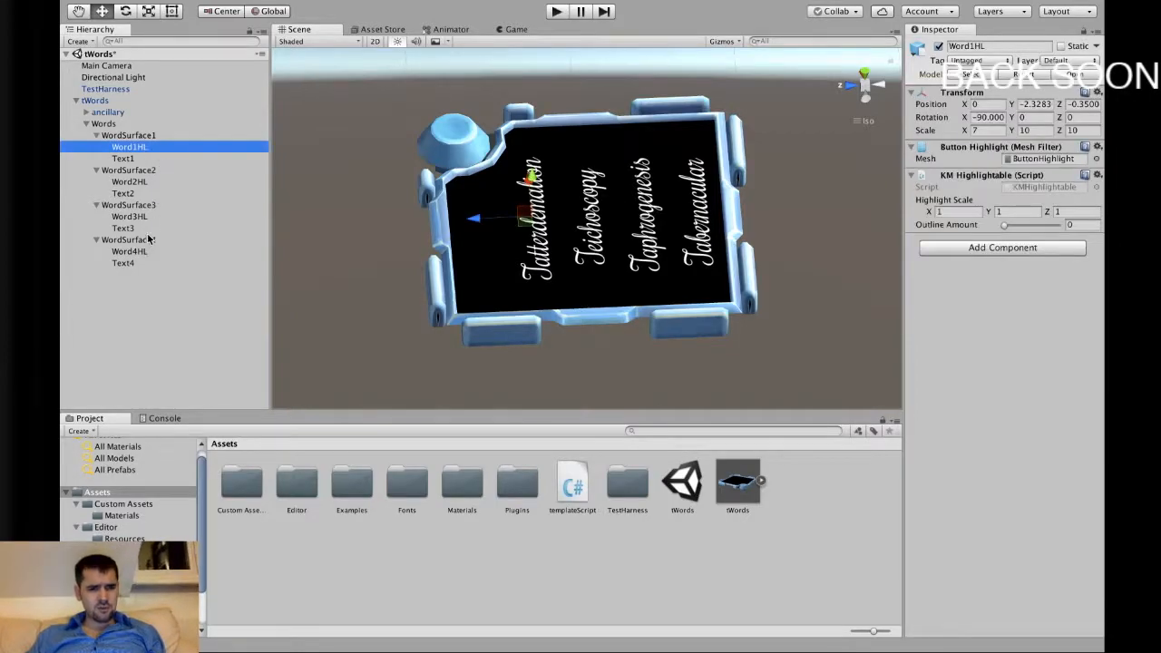
pyautogui.click(128, 215)
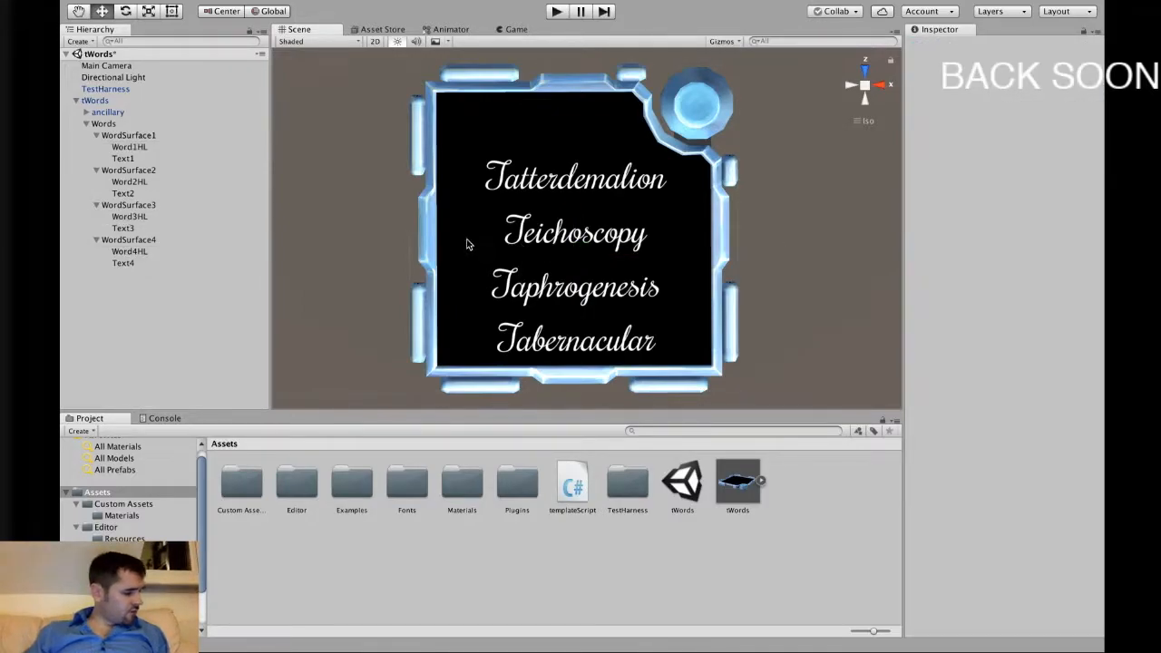
pyautogui.moveTo(472, 234)
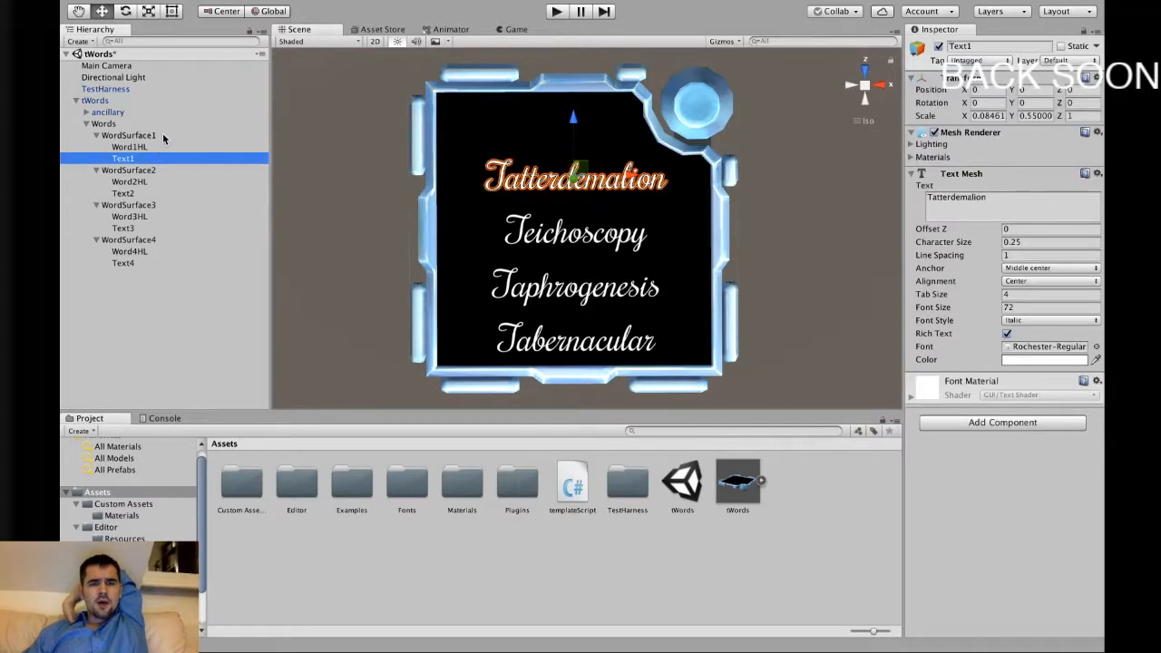
pyautogui.click(127, 135)
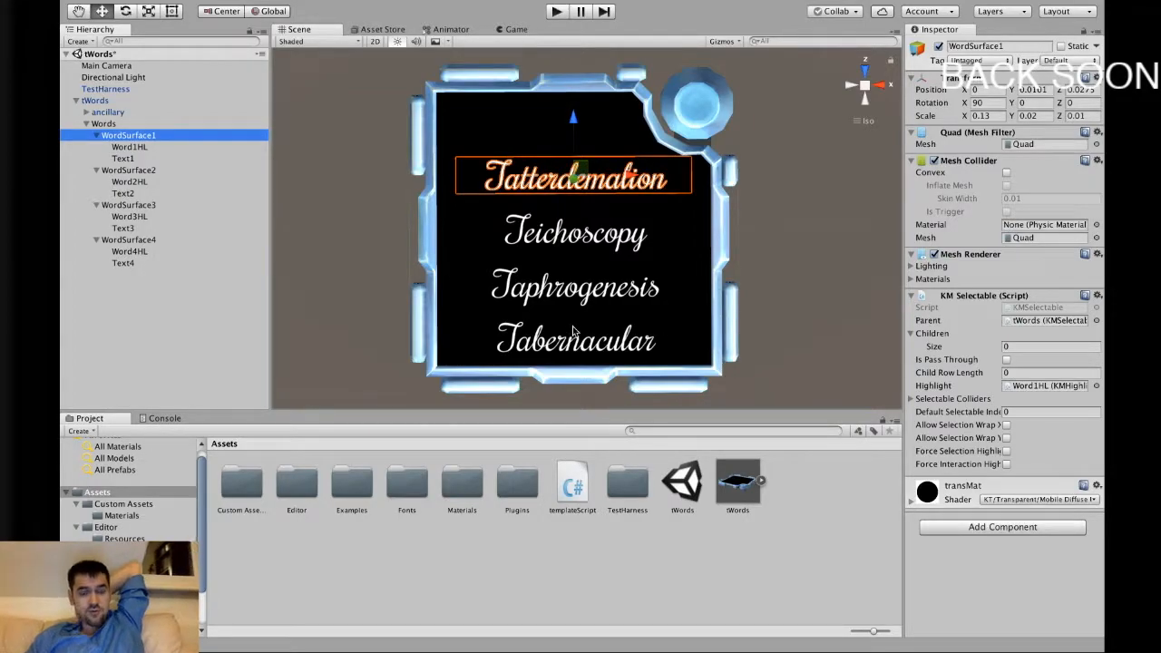
pyautogui.moveTo(301, 225)
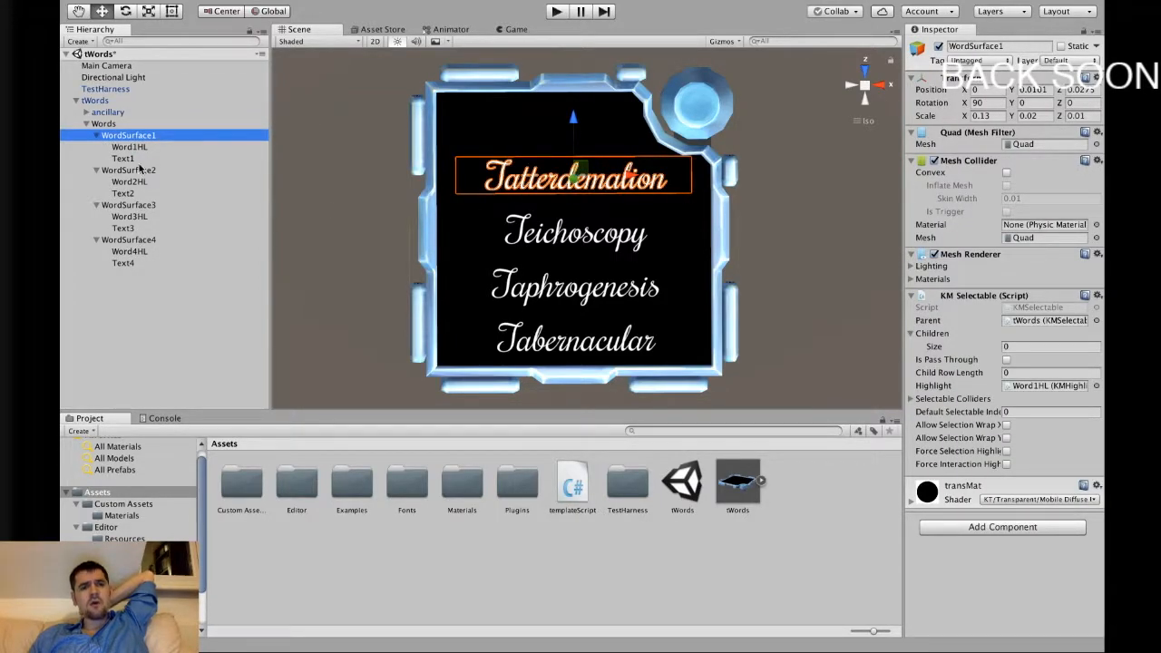
# - Recheck the first word's highlight, clear the selection and run the module to test highlighting
pyautogui.click(129, 145)
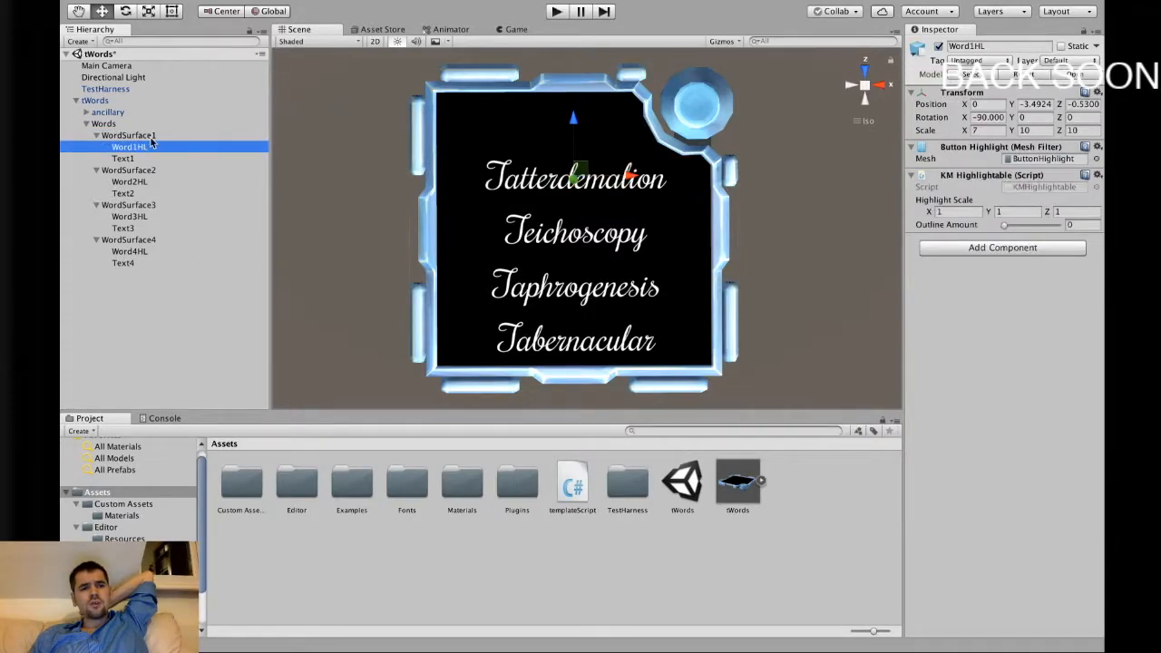
pyautogui.click(128, 147)
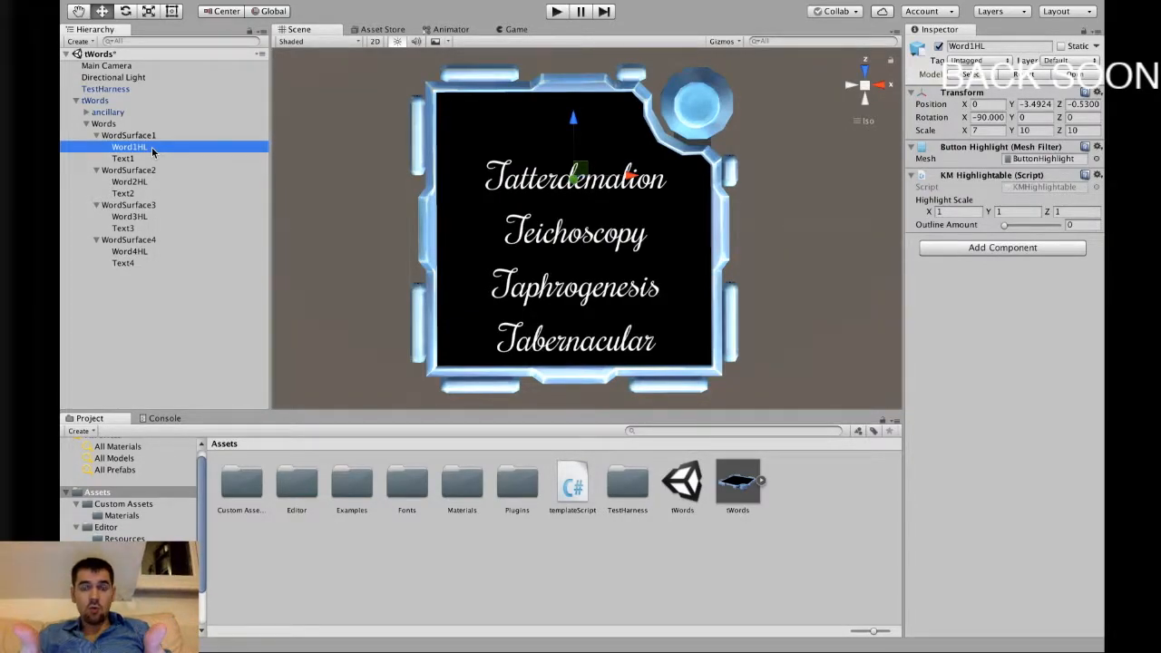
pyautogui.moveTo(290, 178)
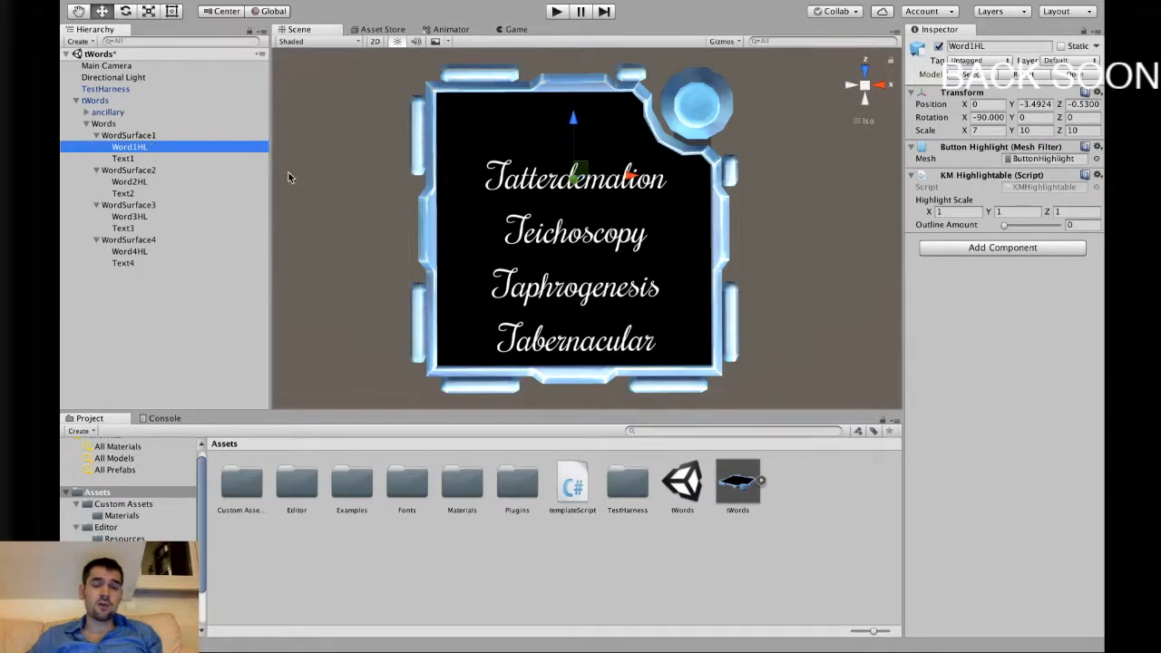
pyautogui.click(123, 157)
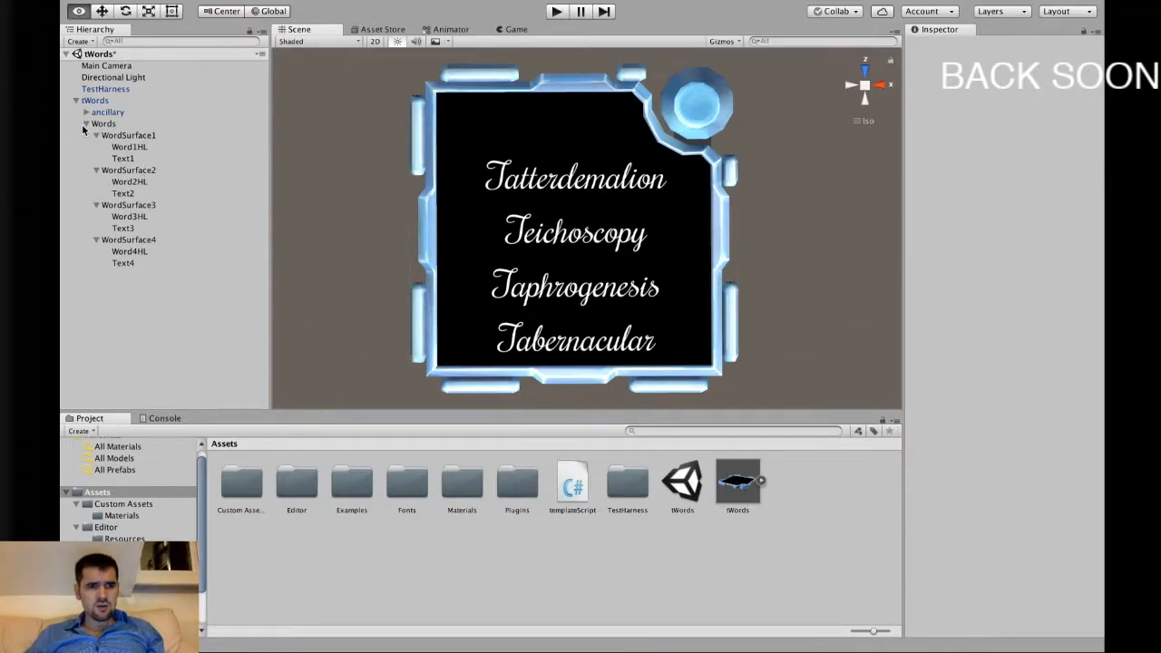
pyautogui.click(87, 123)
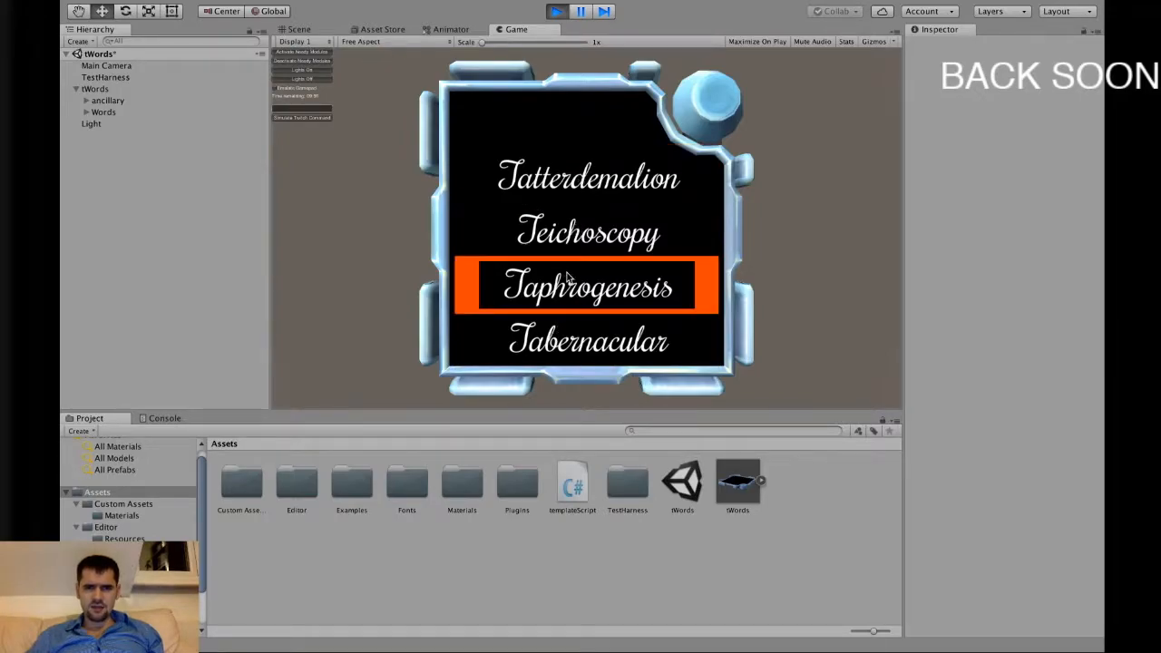
pyautogui.moveTo(571, 323)
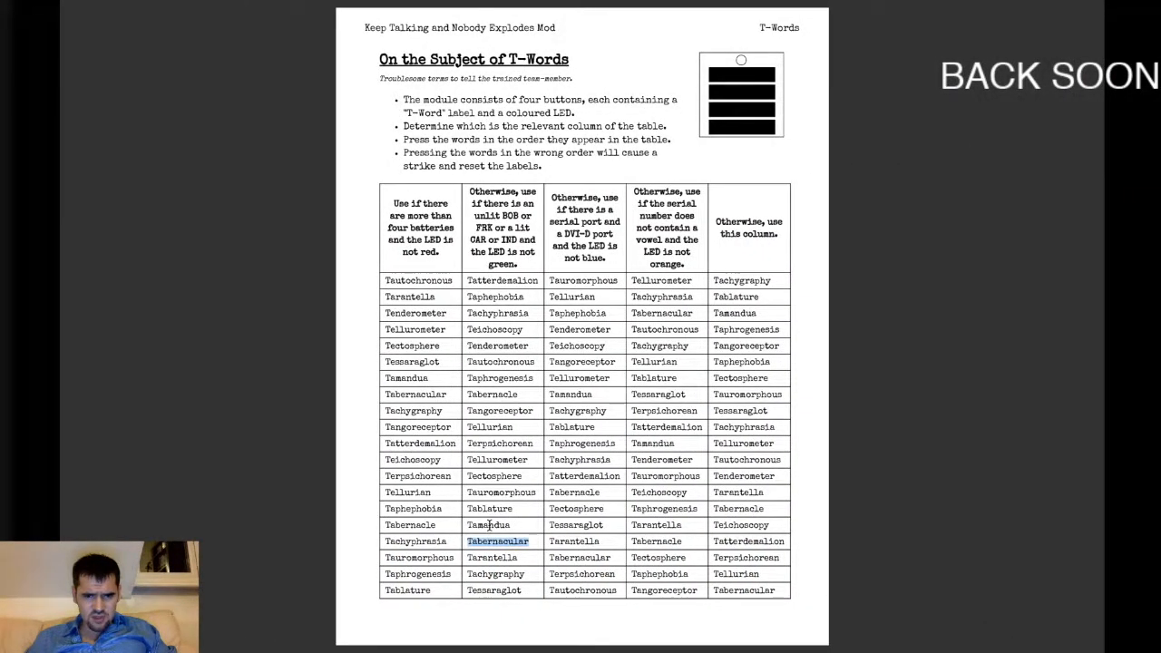
# - Set the second word's Text Mesh text to 'Tamandua', replacing Teichoscopy
pyautogui.click(488, 524)
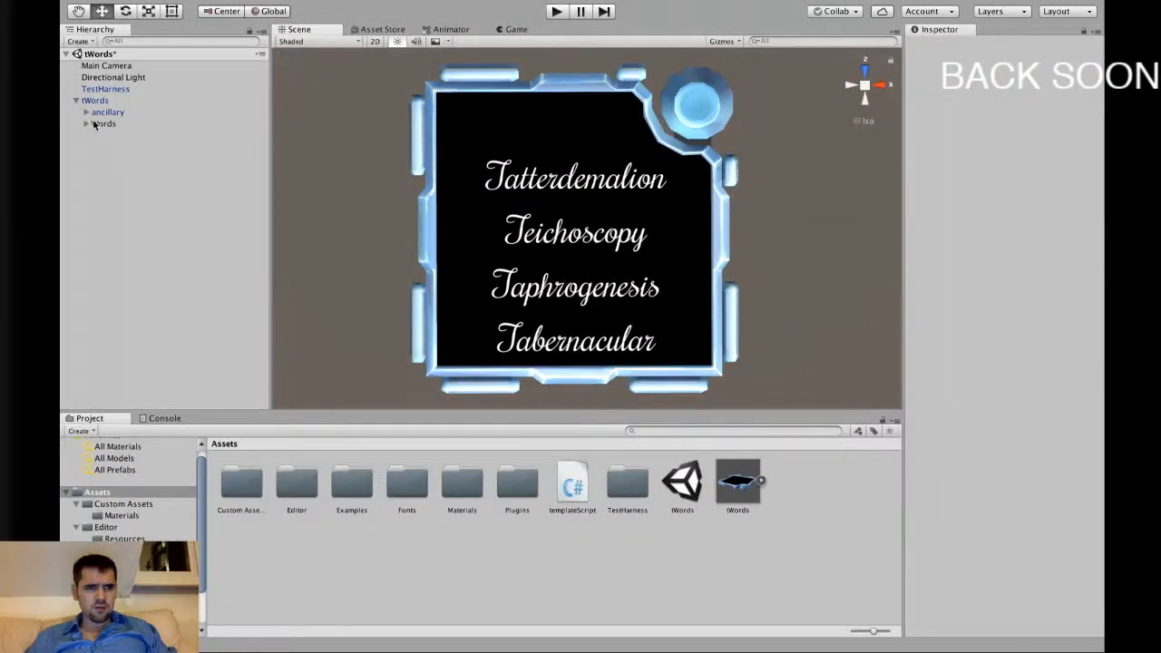
pyautogui.click(123, 170)
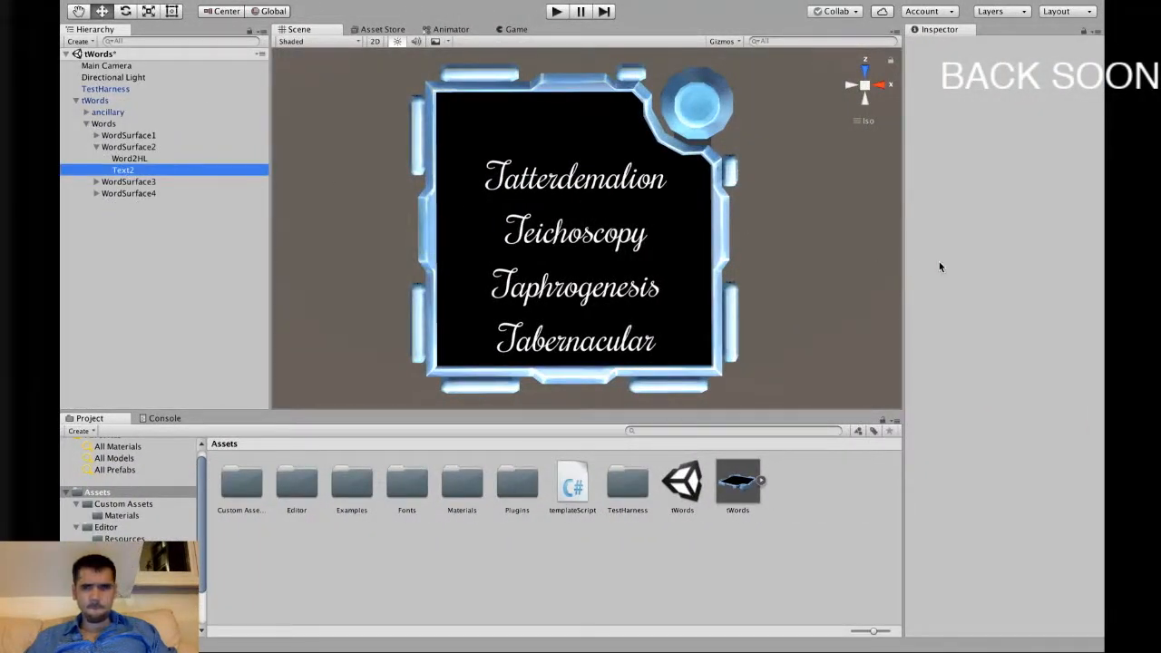
pyautogui.write('Tamandua')
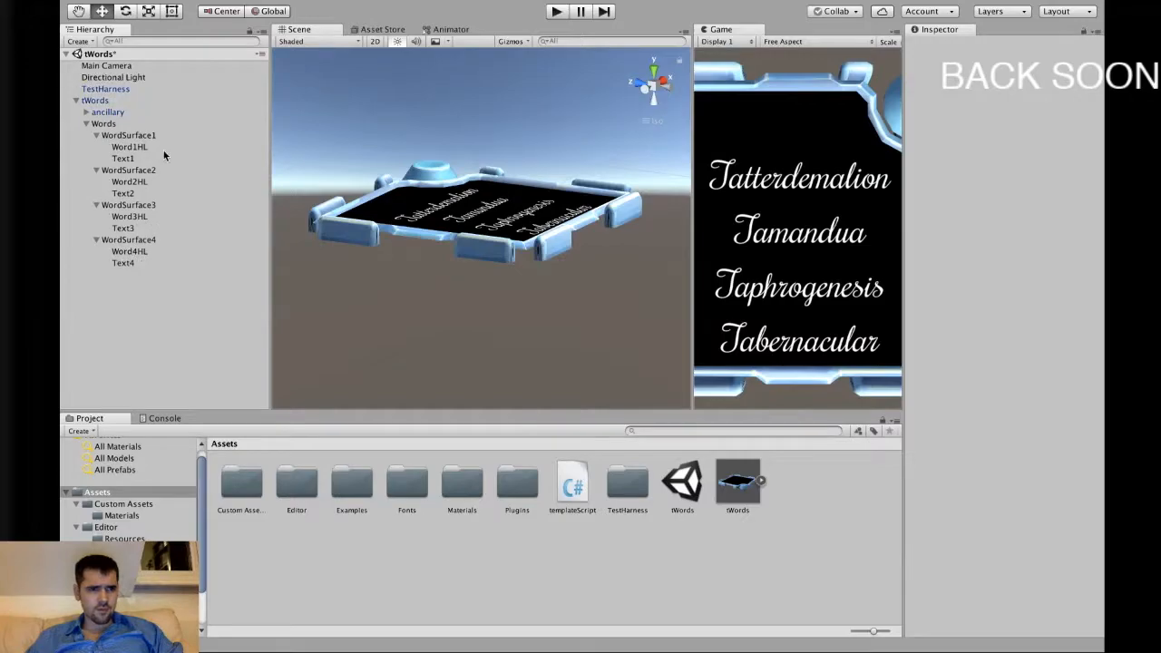
# - Select the word highlight objects and run the module, watching it in the Game view
pyautogui.click(131, 216)
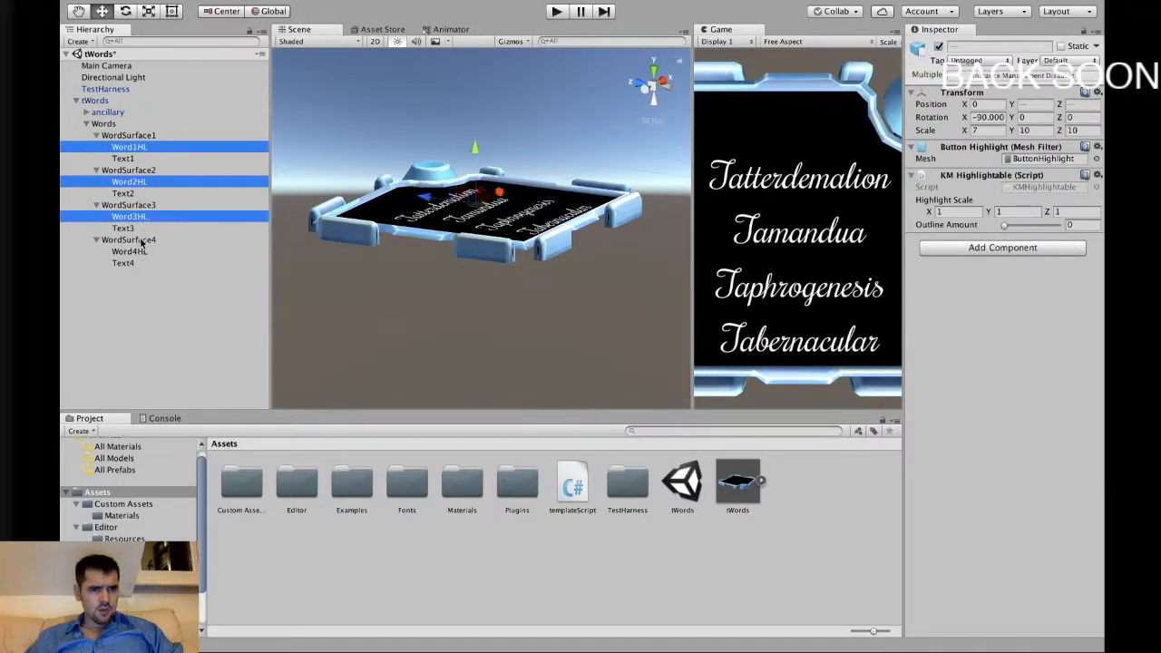
pyautogui.click(129, 250)
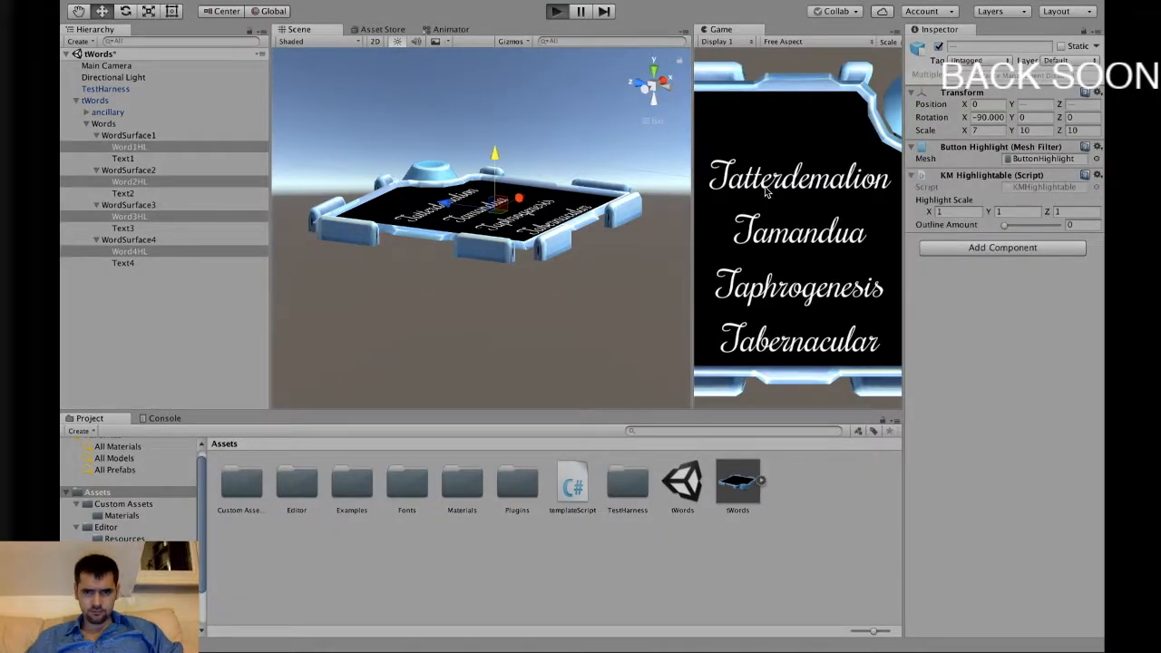
pyautogui.click(555, 11)
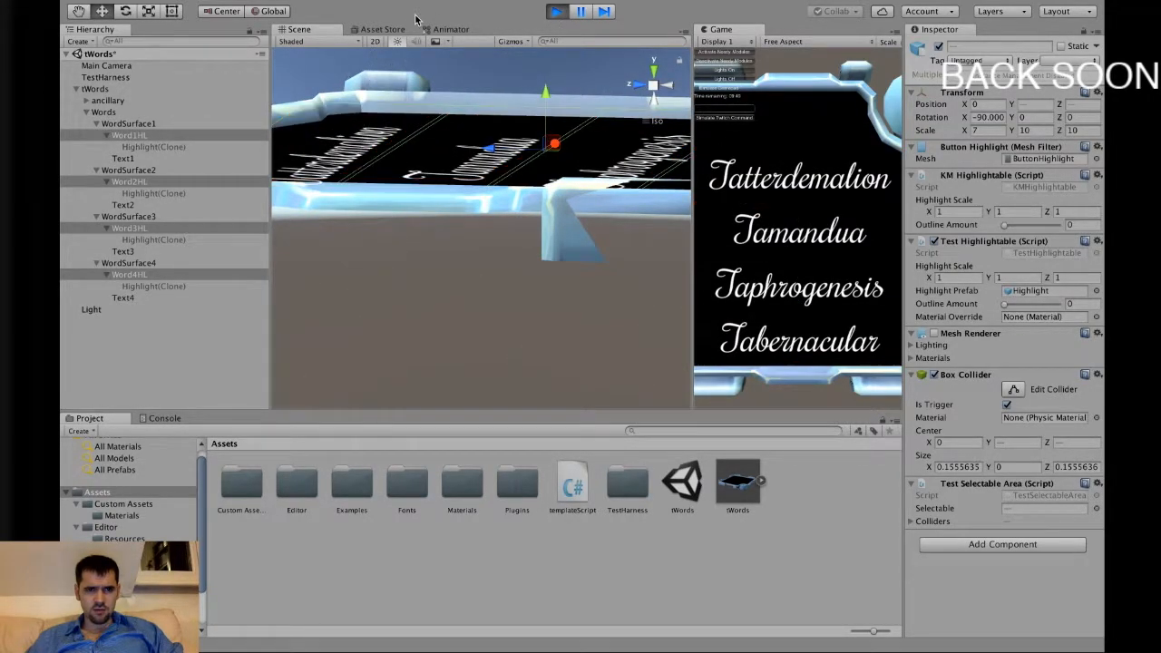
pyautogui.click(370, 29)
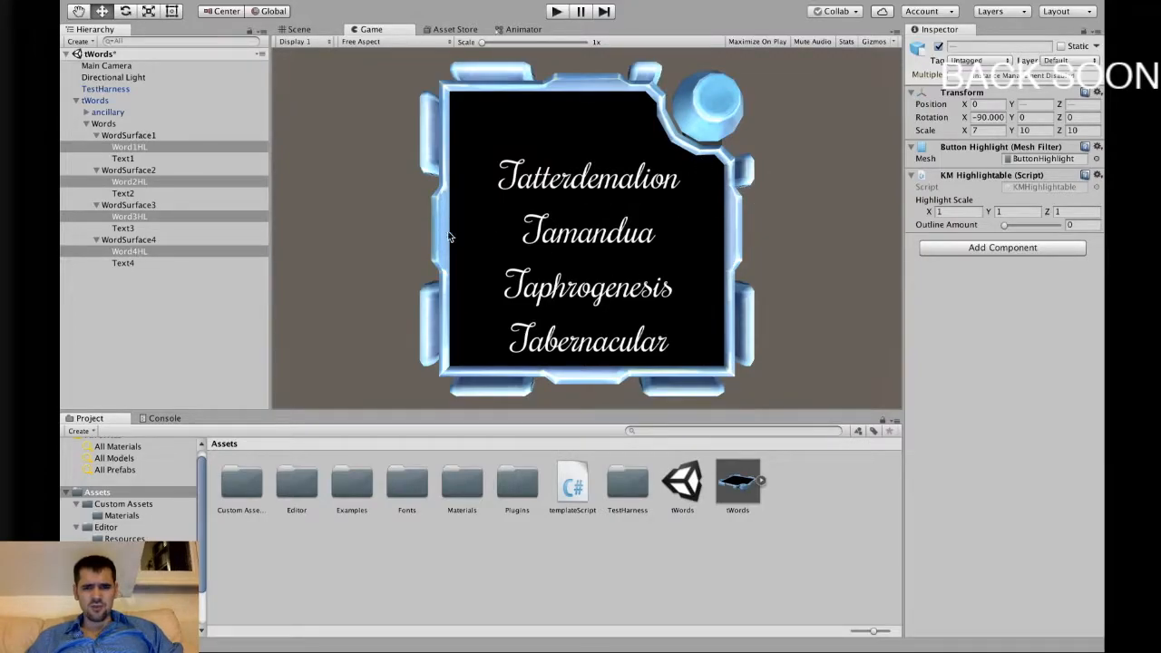
# - Return to the Scene view, then run the module again to see highlight clones spawn under each word
pyautogui.click(298, 29)
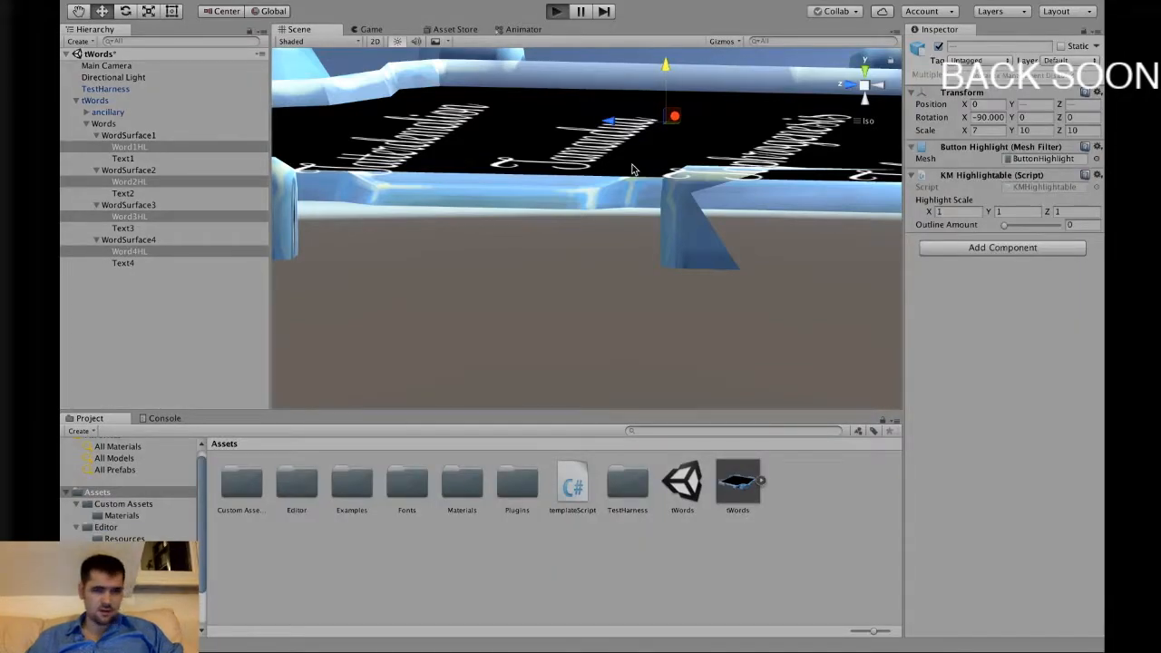
pyautogui.click(555, 11)
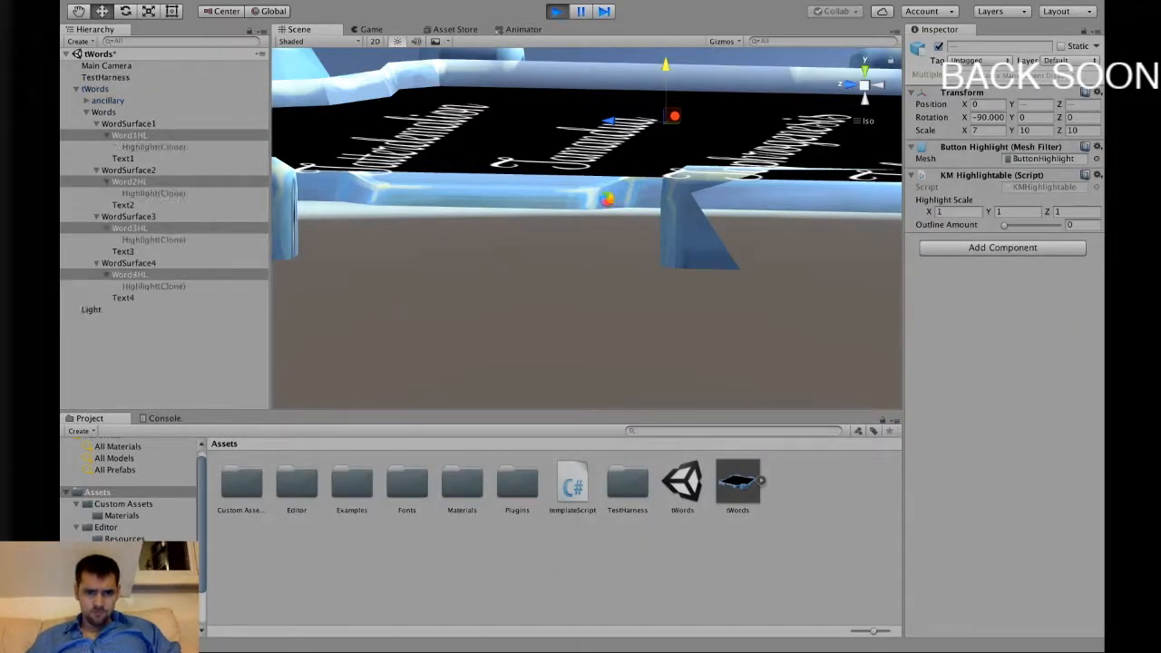
pyautogui.click(367, 29)
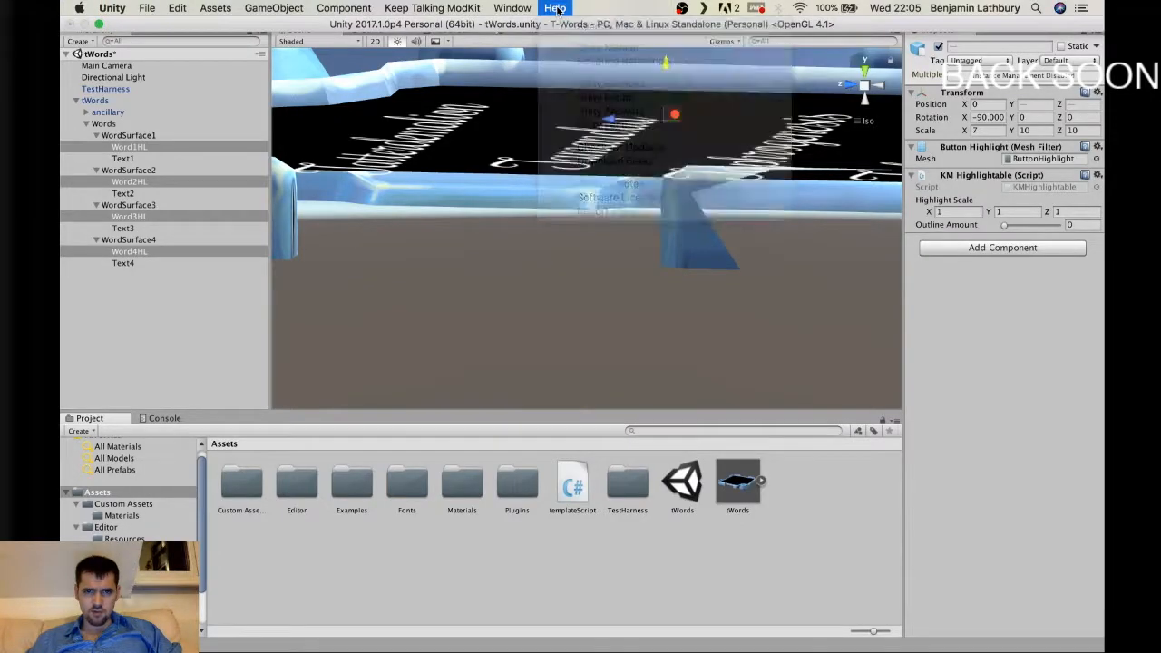
# - Run the module to confirm a hovered word highlights orange, then return to the Scene view
pyautogui.click(555, 11)
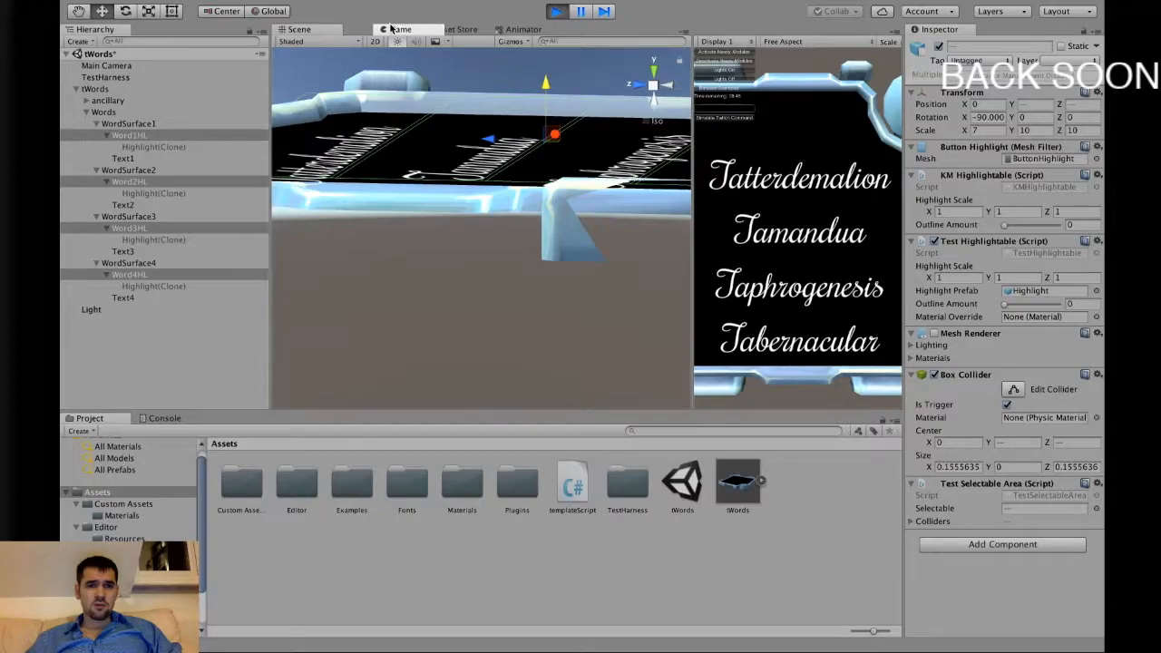
pyautogui.click(370, 29)
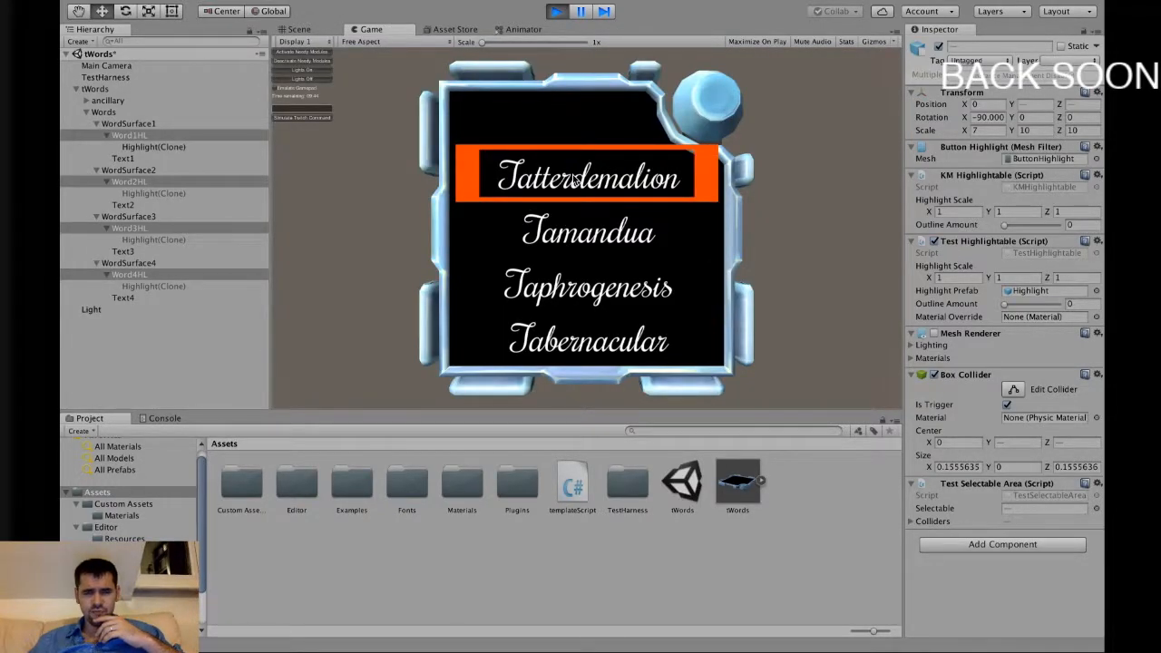
pyautogui.moveTo(562, 150)
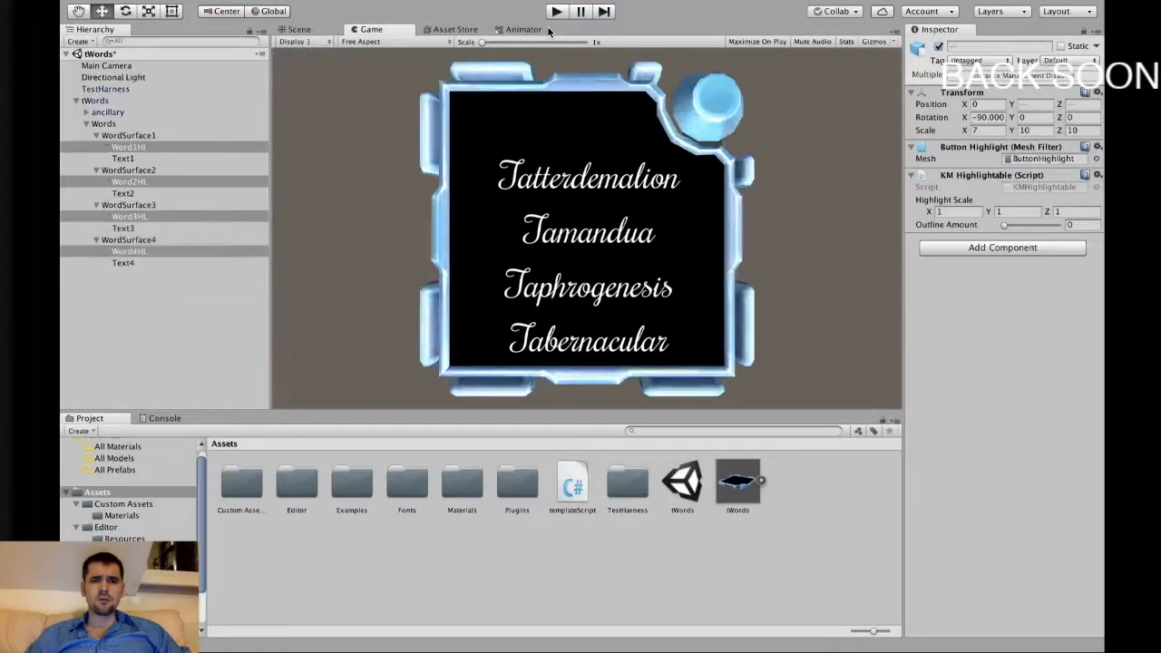
pyautogui.click(298, 30)
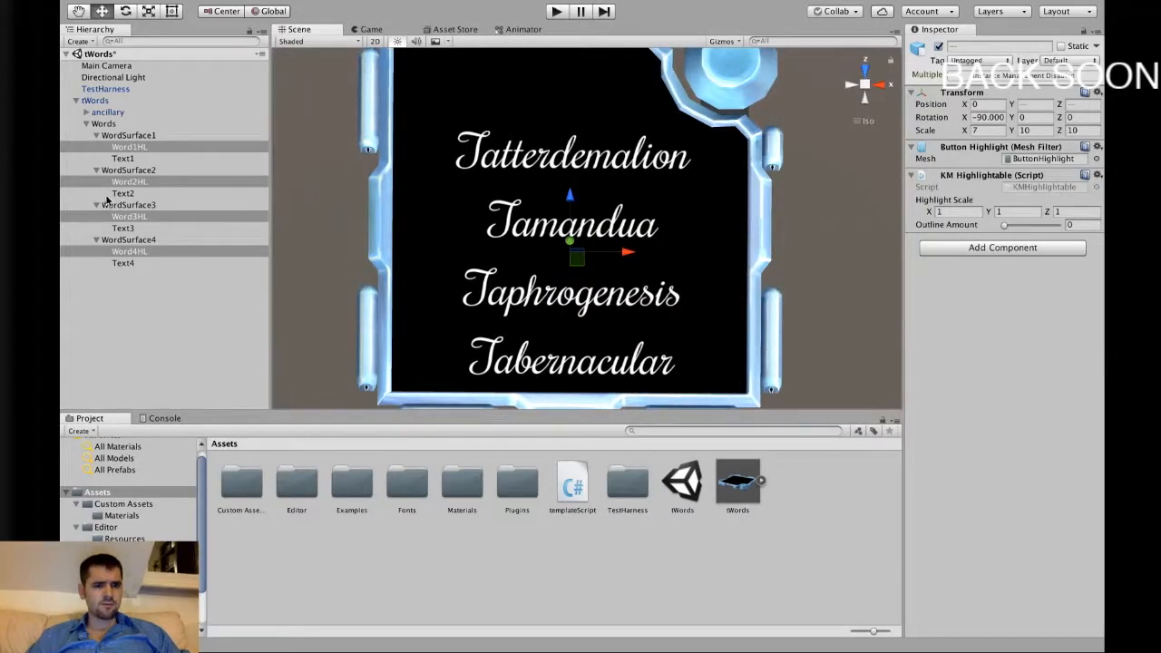
# - Collapse the module hierarchy to its ancillary and words groups, selecting words
pyautogui.click(87, 123)
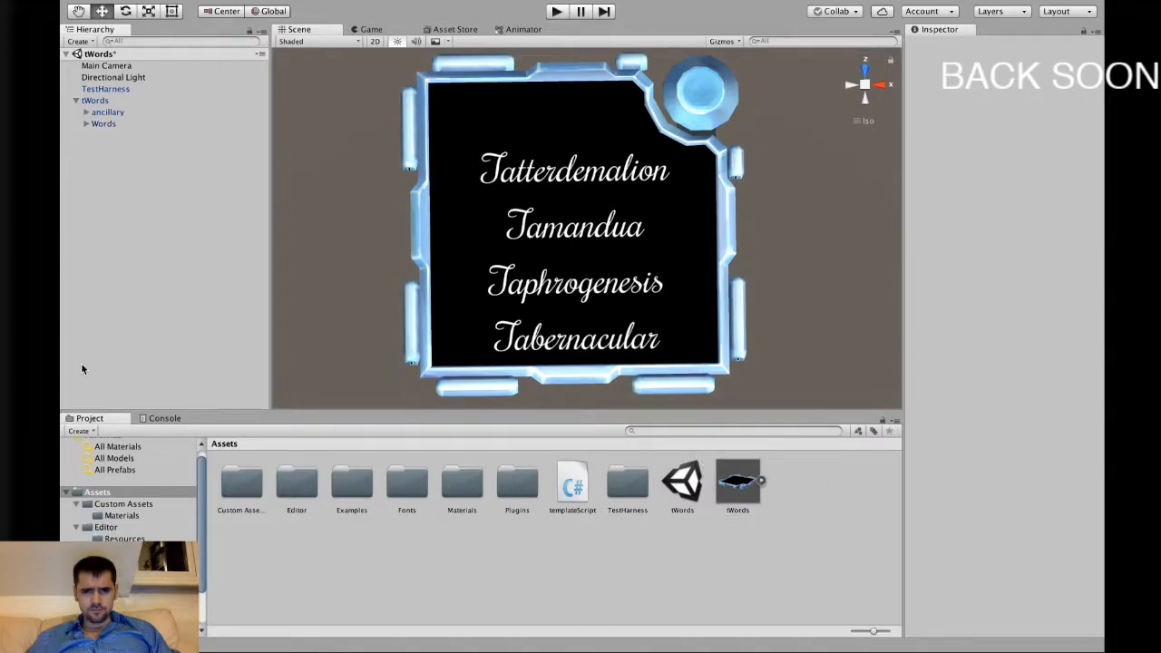
pyautogui.moveTo(117, 172)
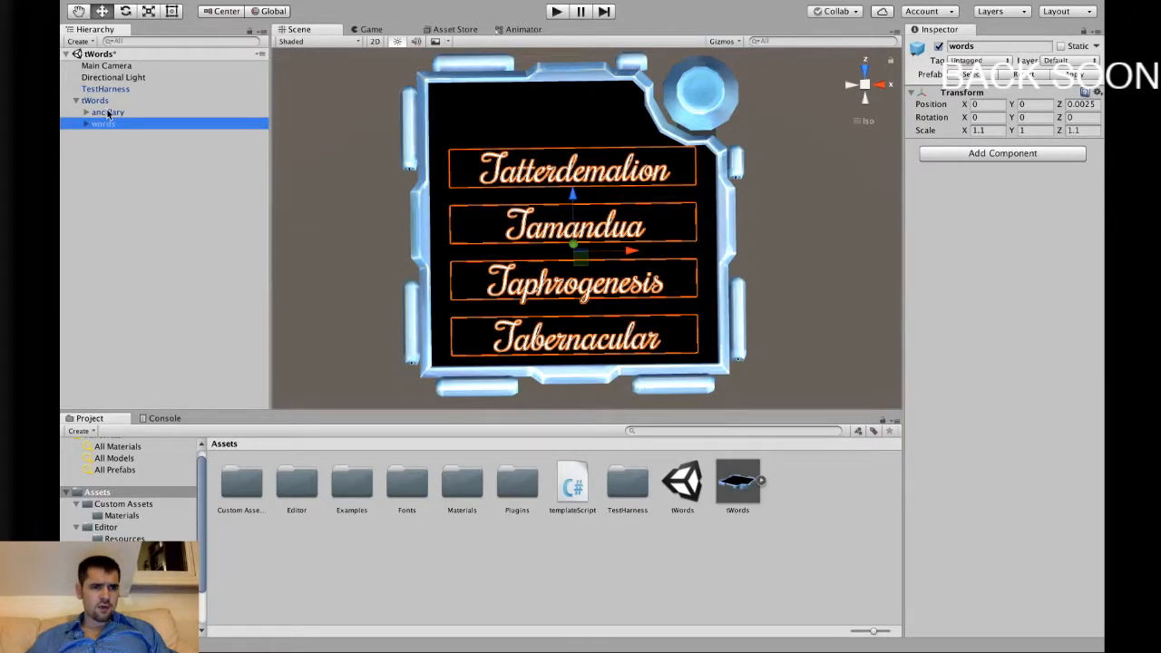
# - Create a new Cylinder 3D object in the module's hierarchy
pyautogui.rightClick(102, 123)
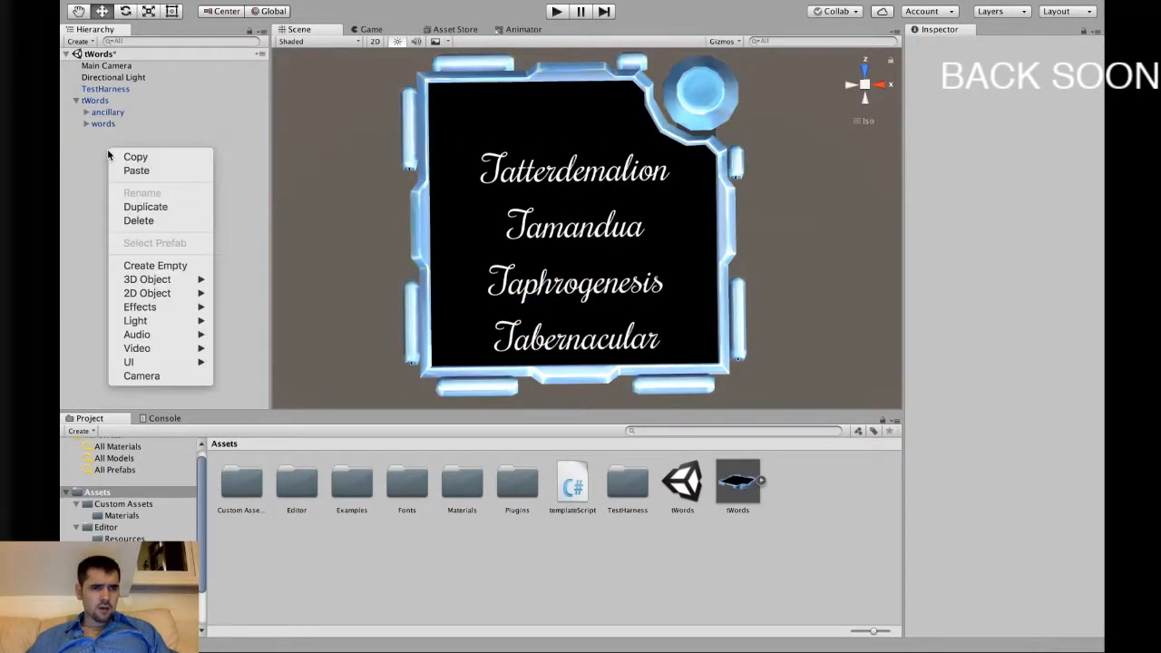
pyautogui.moveTo(147, 280)
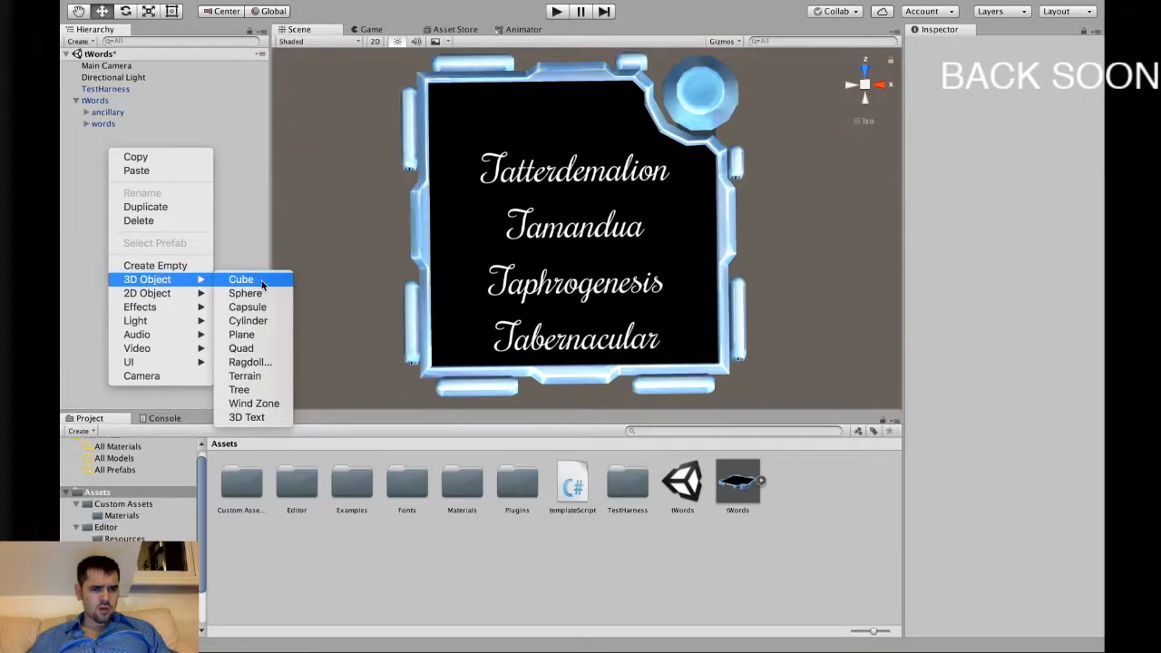
pyautogui.moveTo(245, 294)
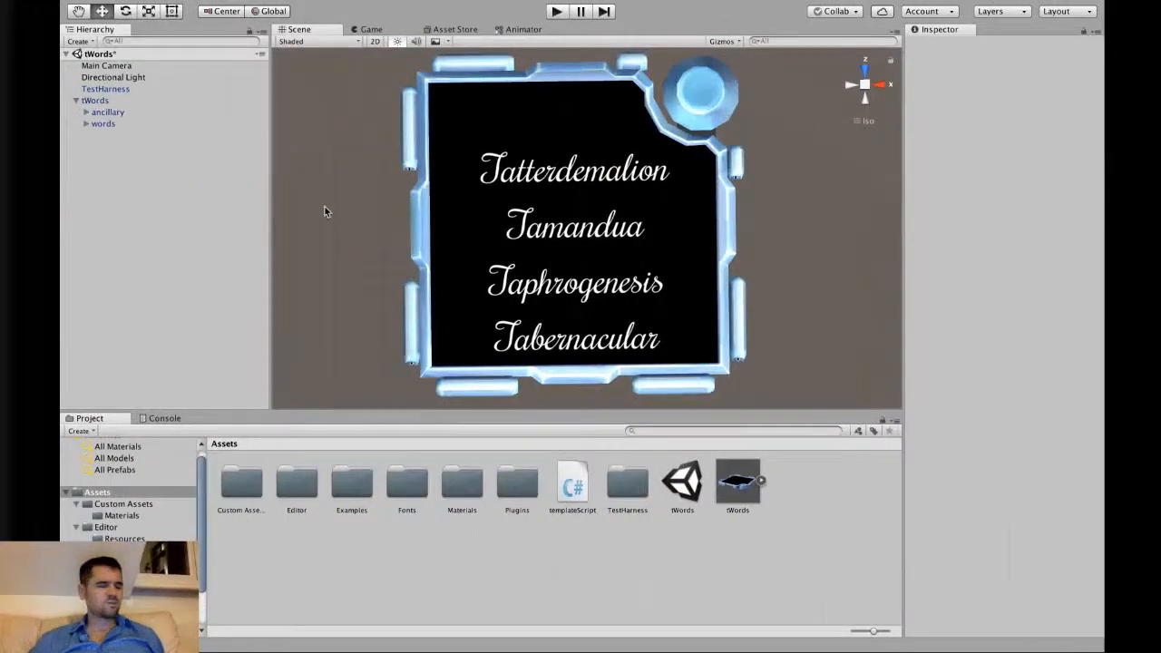
pyautogui.moveTo(63, 187)
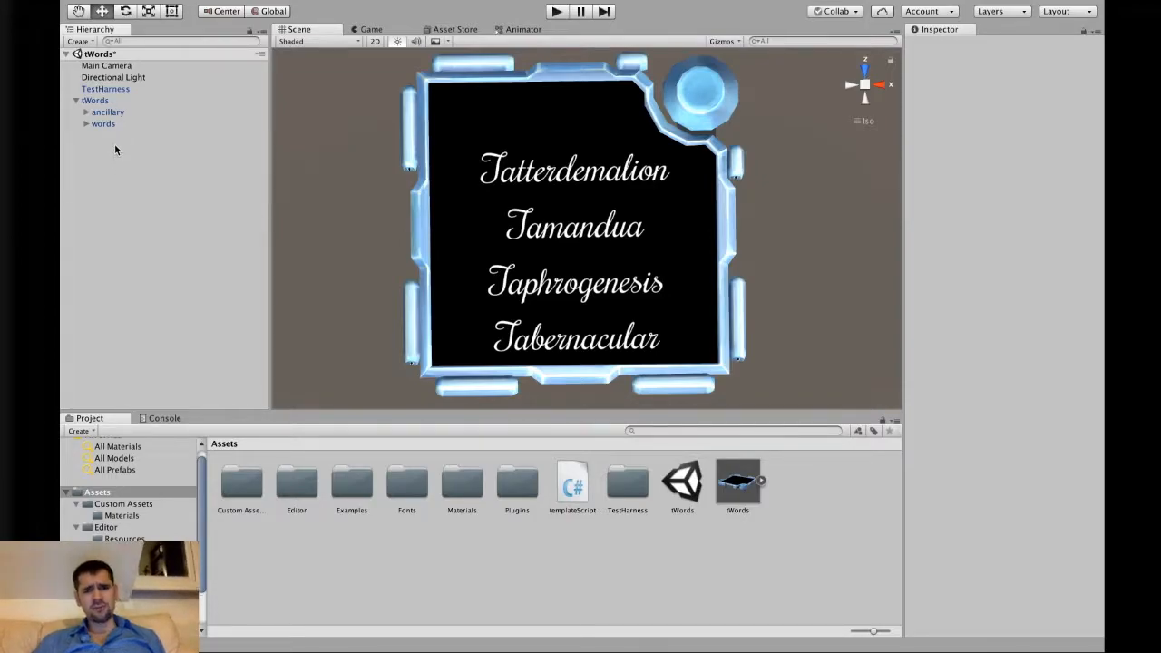
pyautogui.rightClick(116, 149)
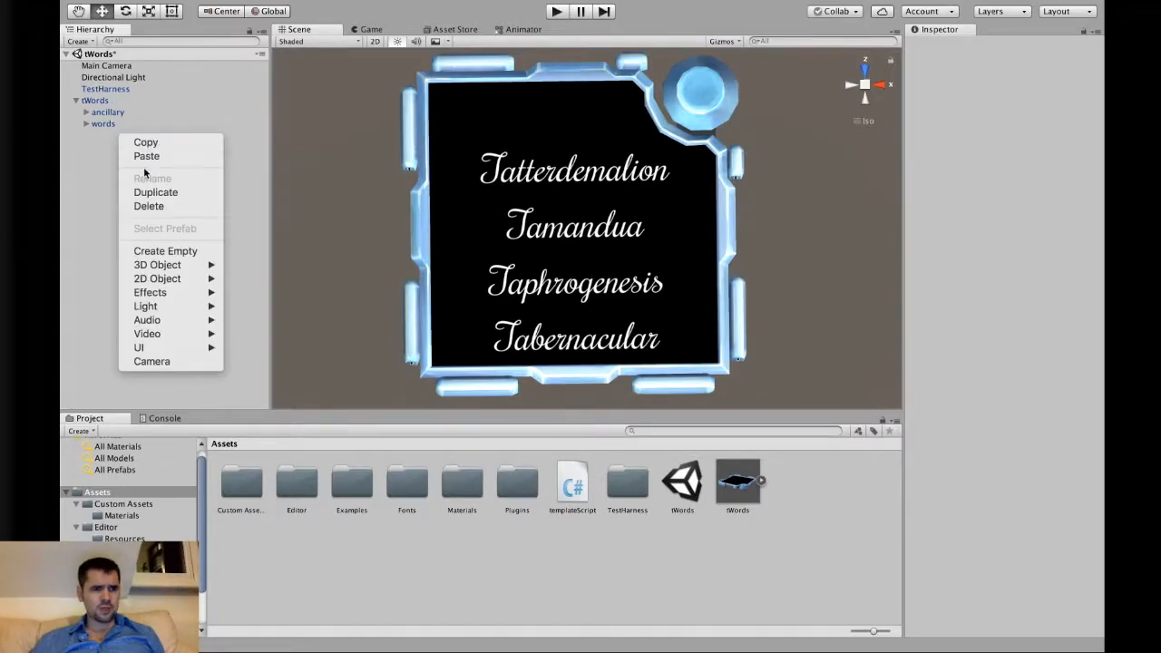
pyautogui.moveTo(156, 265)
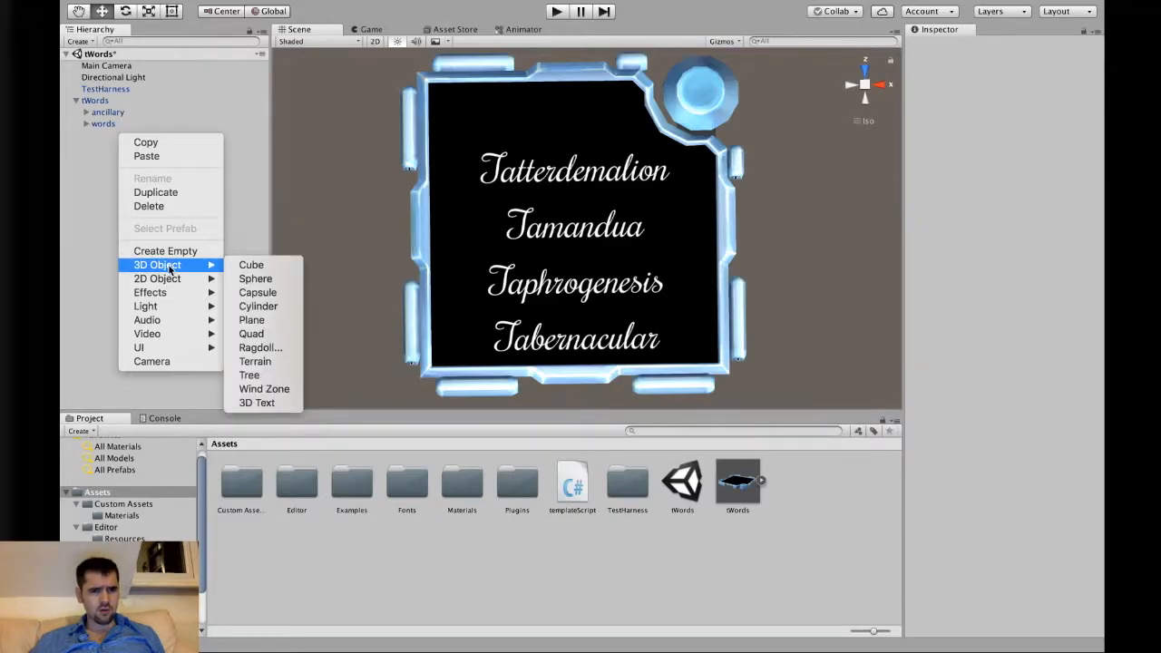
pyautogui.moveTo(257, 305)
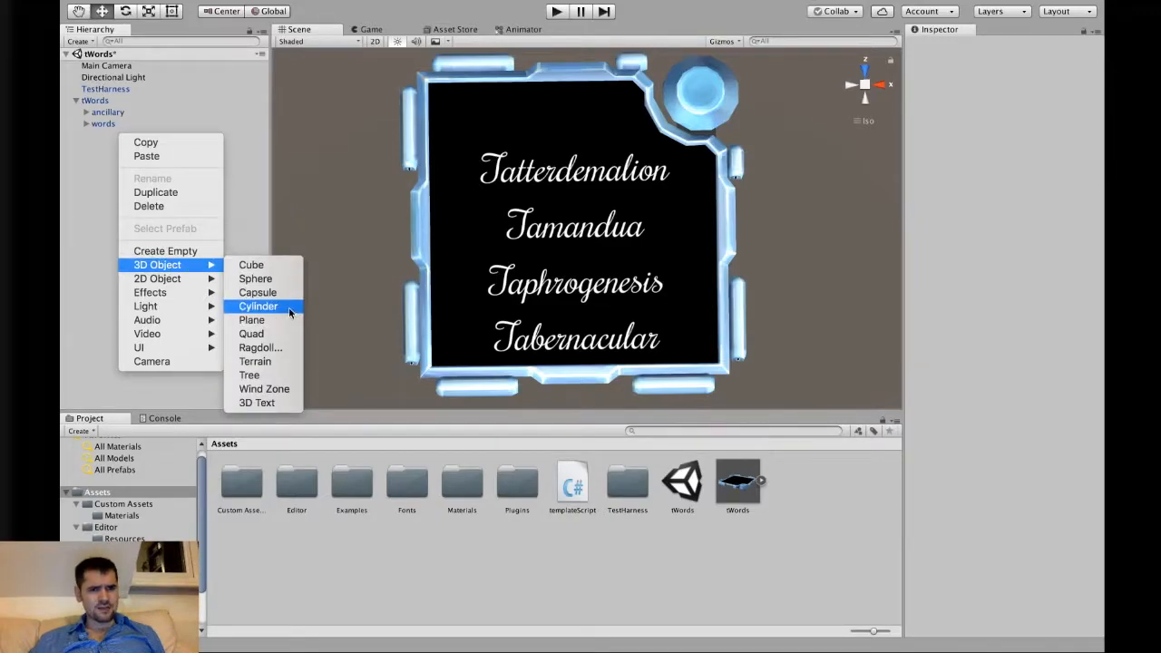
pyautogui.click(257, 305)
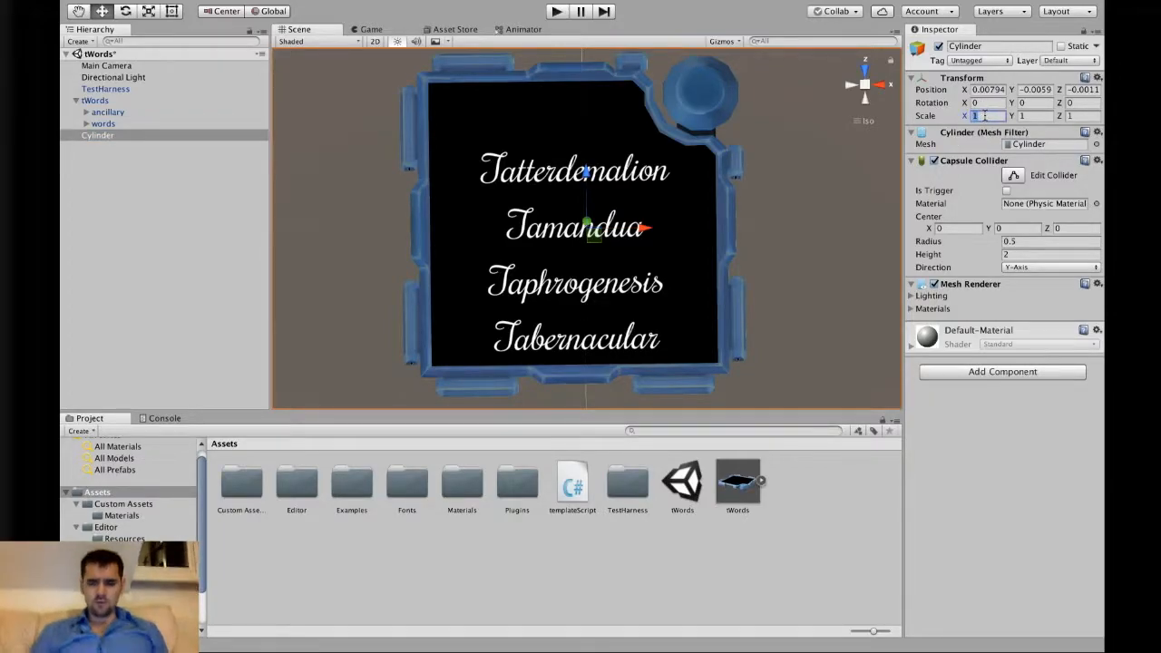
# - Scale the cylinder down to a tiny thin disc (0.025 wide, about 0.001 thick)
pyautogui.write('0.1')
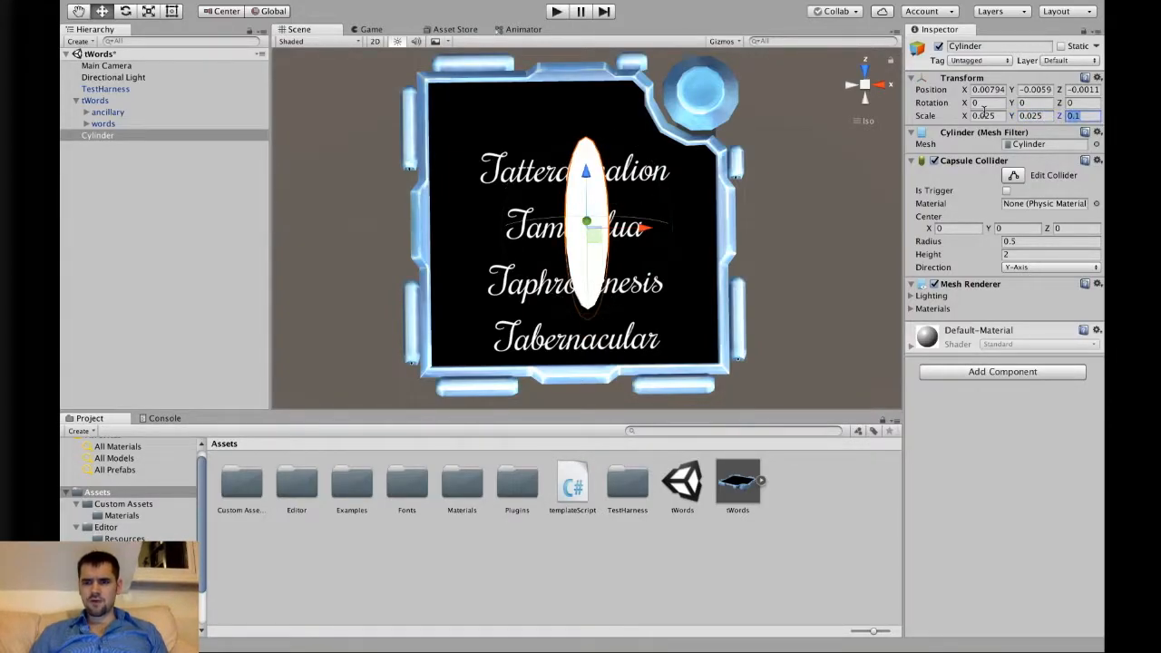
pyautogui.write('0.025')
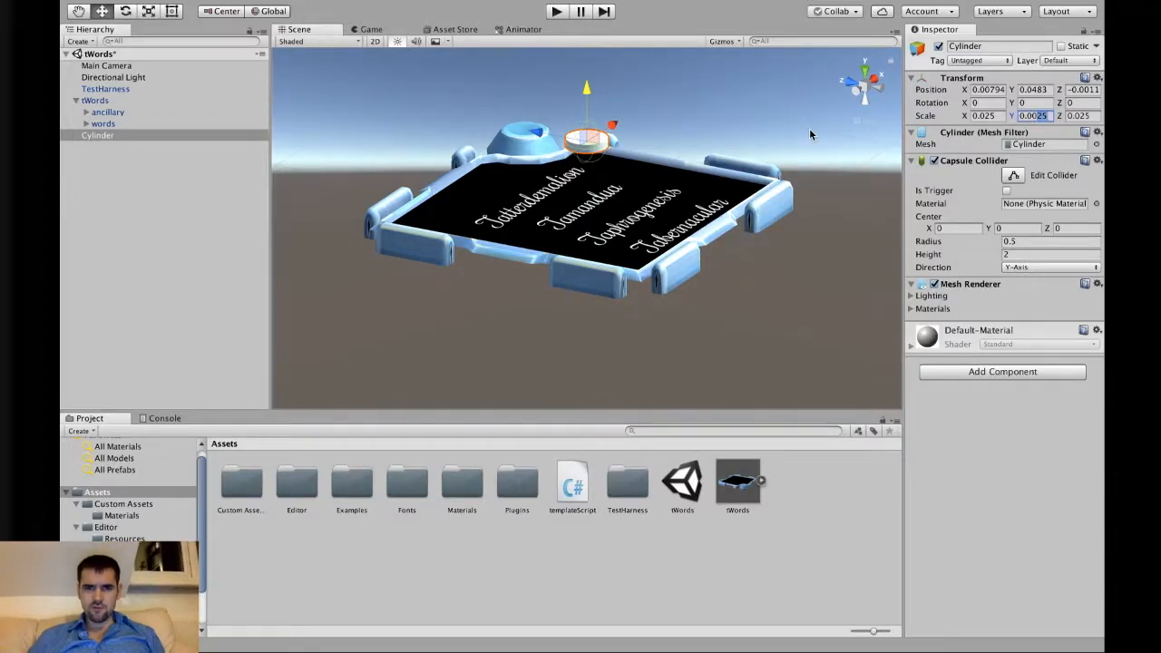
pyautogui.write('0.001')
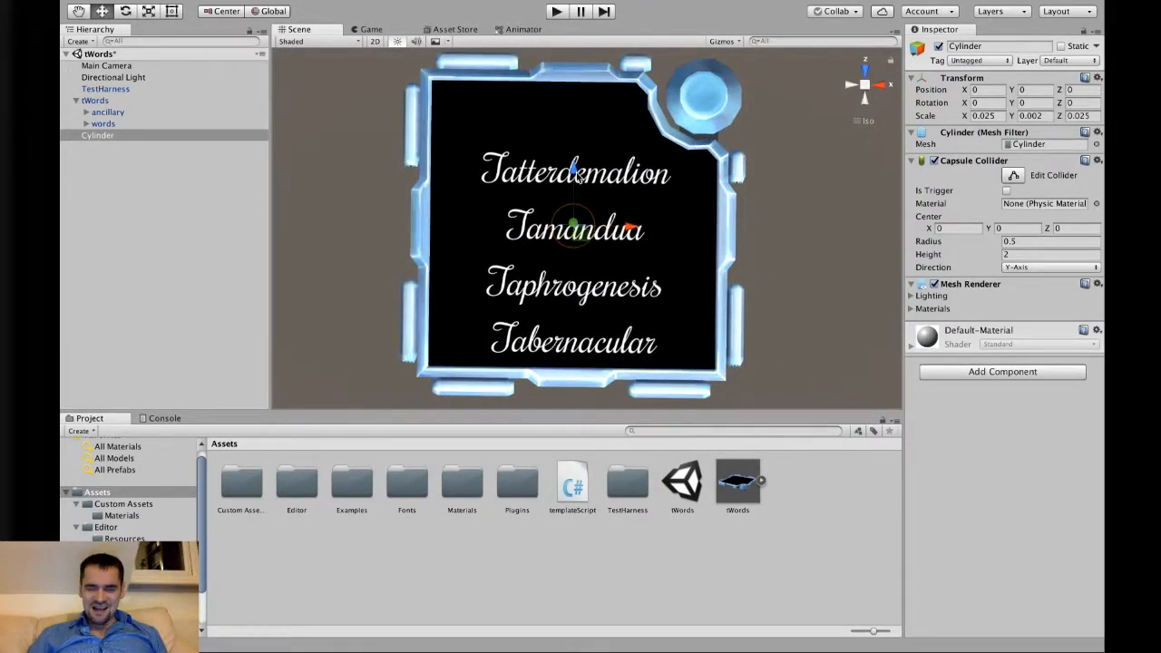
# - Move the disc to the top of the black panel and rename it LED
pyautogui.moveTo(573, 229); pyautogui.dragTo(577, 123)
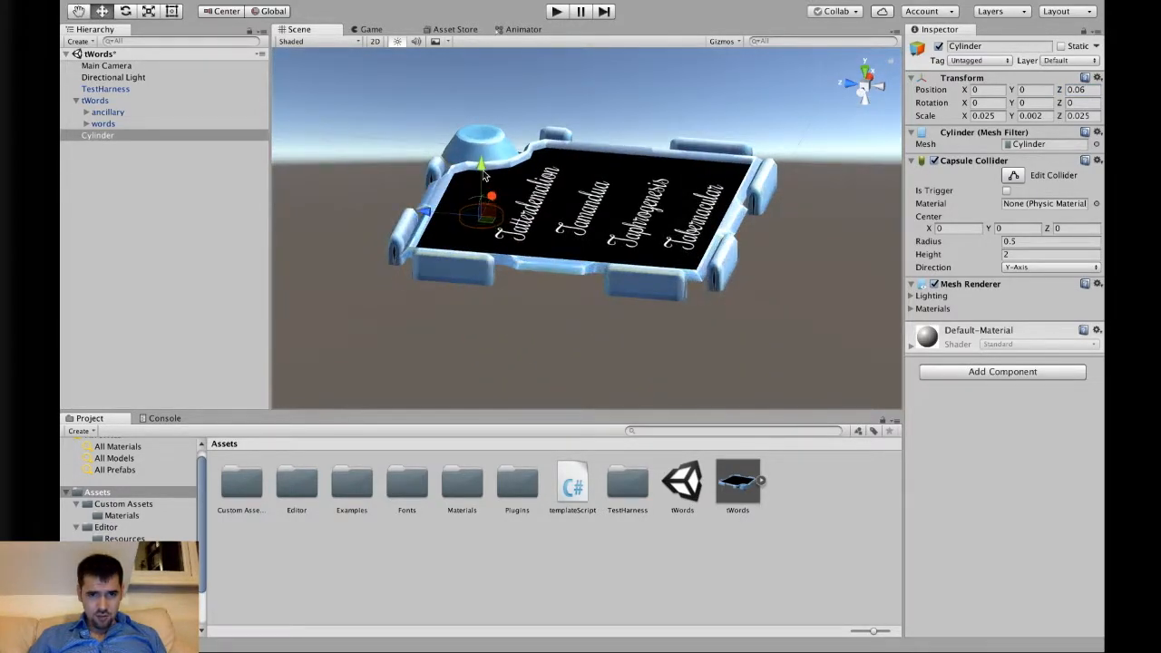
pyautogui.moveTo(481, 167); pyautogui.dragTo(481, 162)
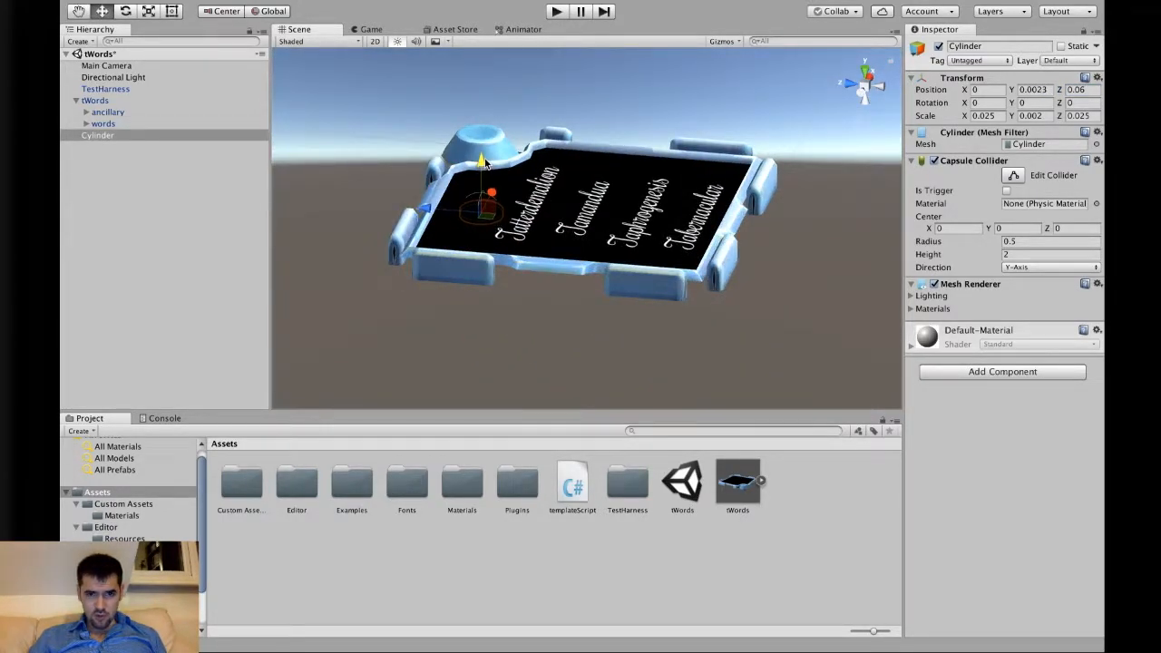
pyautogui.moveTo(480, 163); pyautogui.dragTo(481, 149)
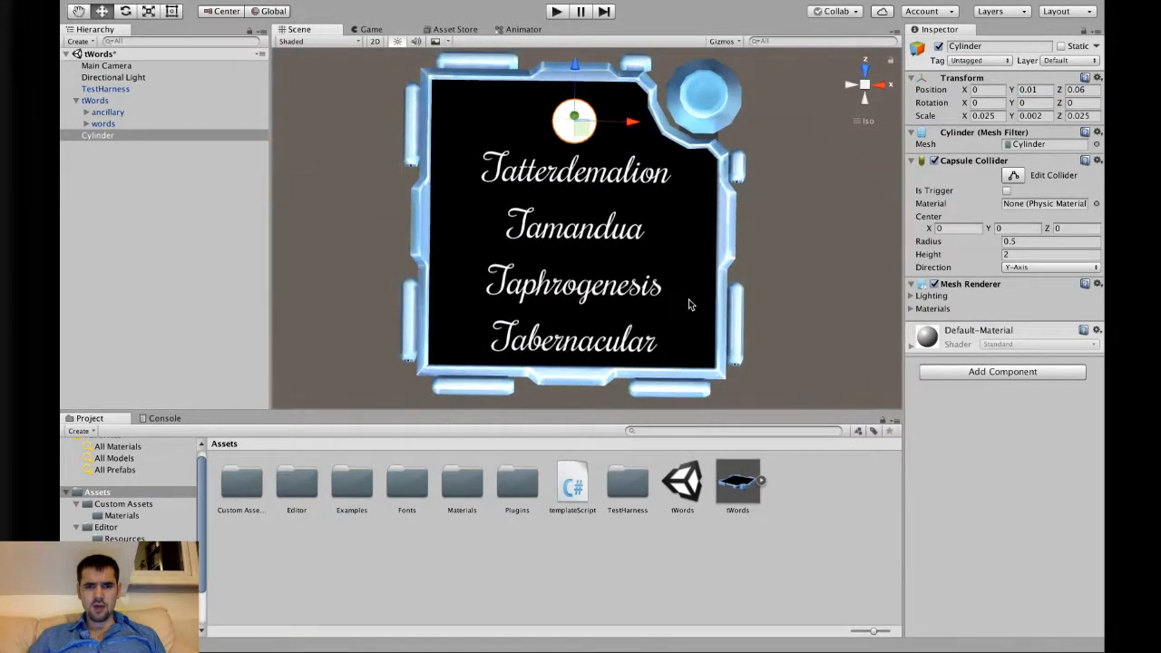
pyautogui.click(98, 134)
pyautogui.write('LED')
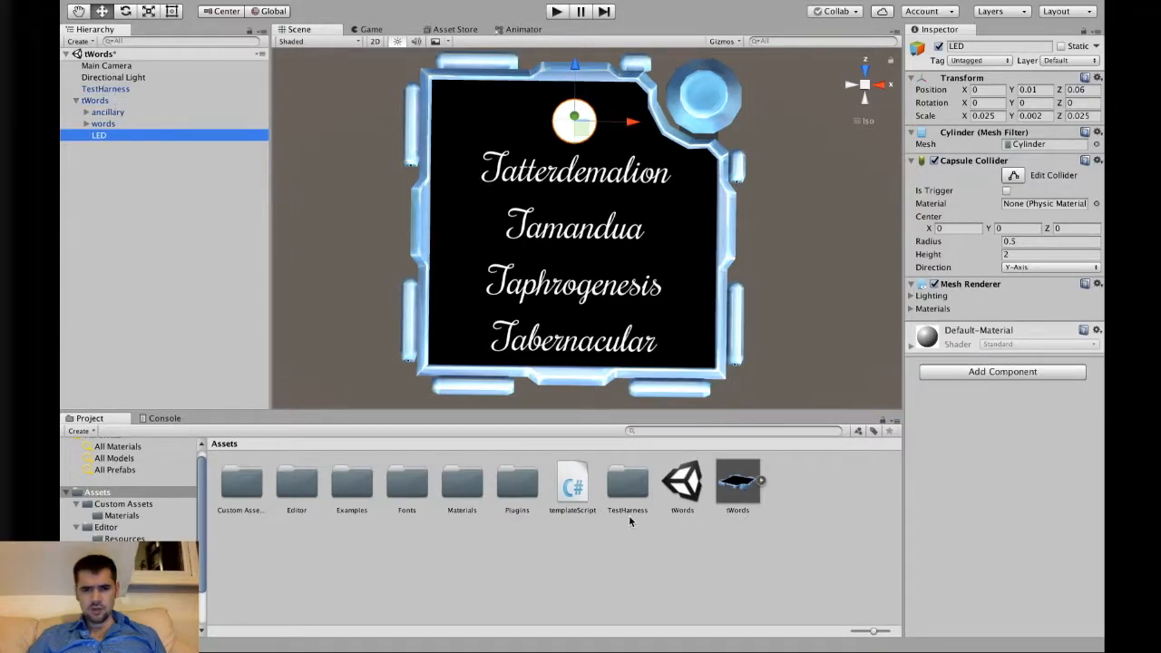
# - Browse Materials into the Unlit Colours folder of light materials
pyautogui.click(461, 486)
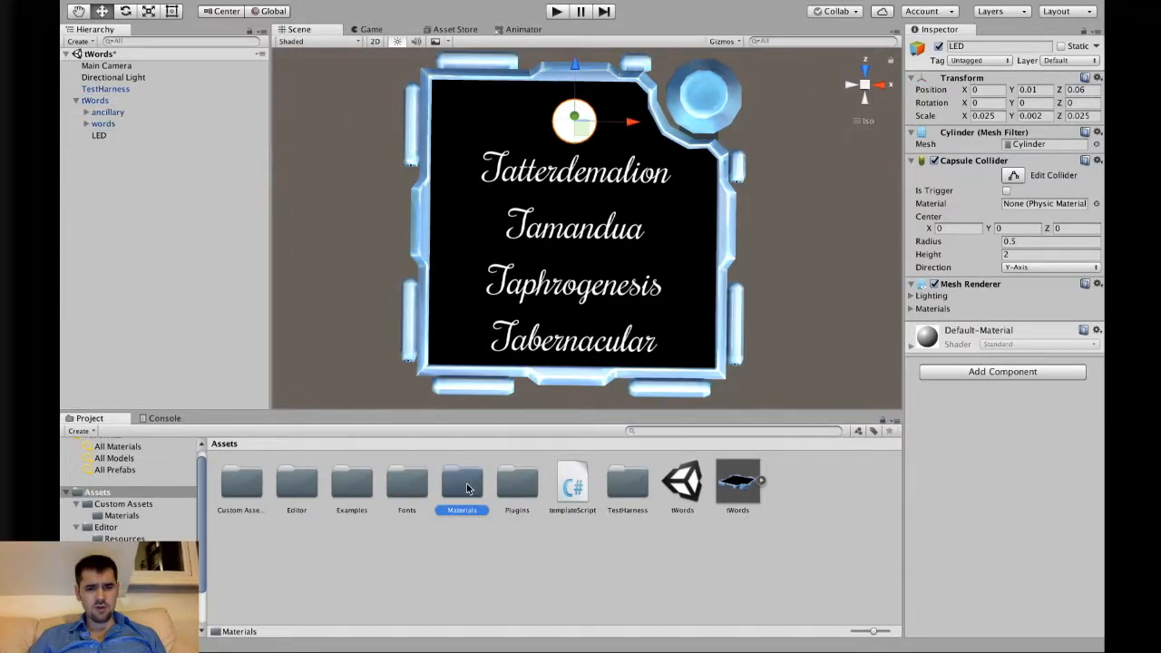
pyautogui.doubleClick(461, 480)
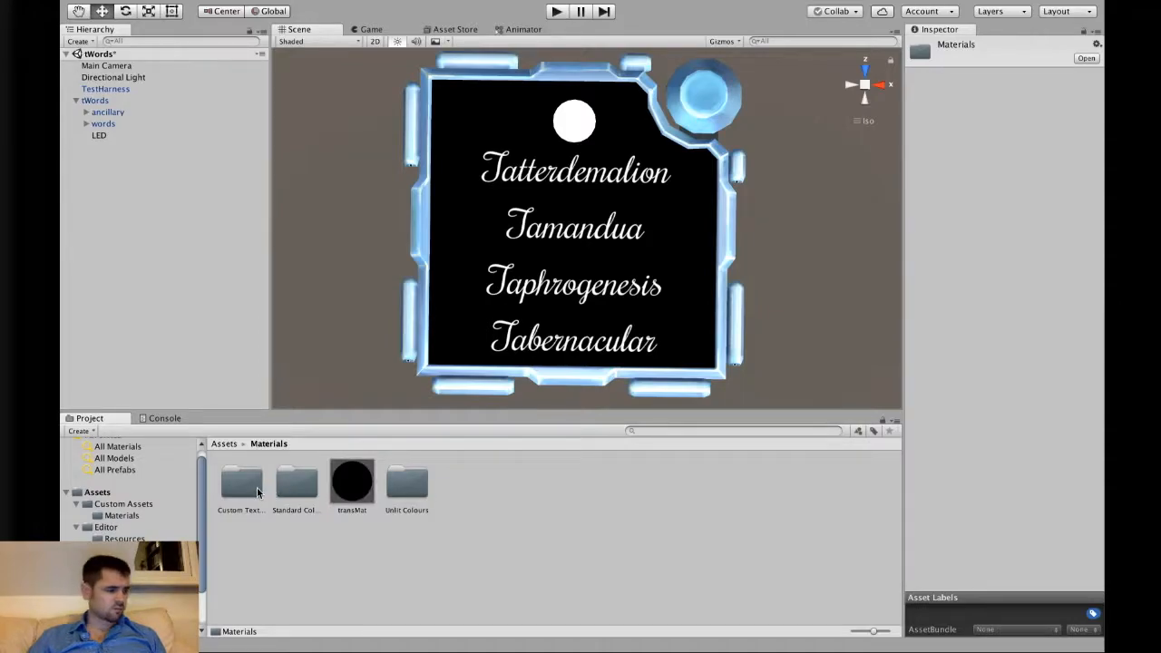
pyautogui.moveTo(384, 546)
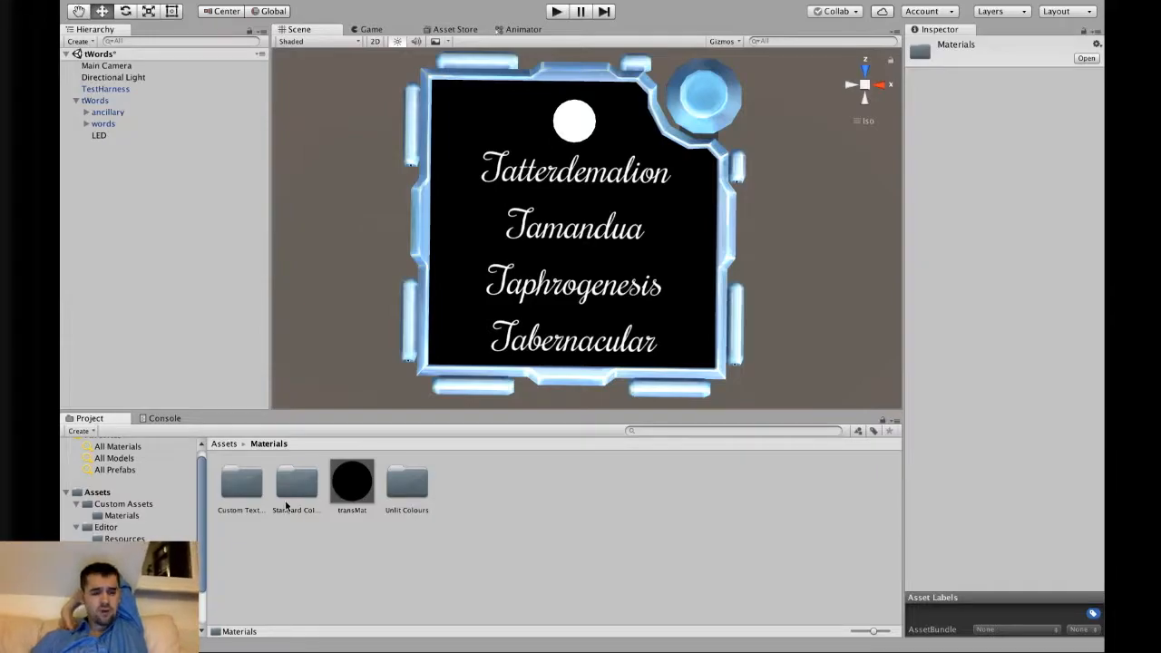
pyautogui.doubleClick(298, 481)
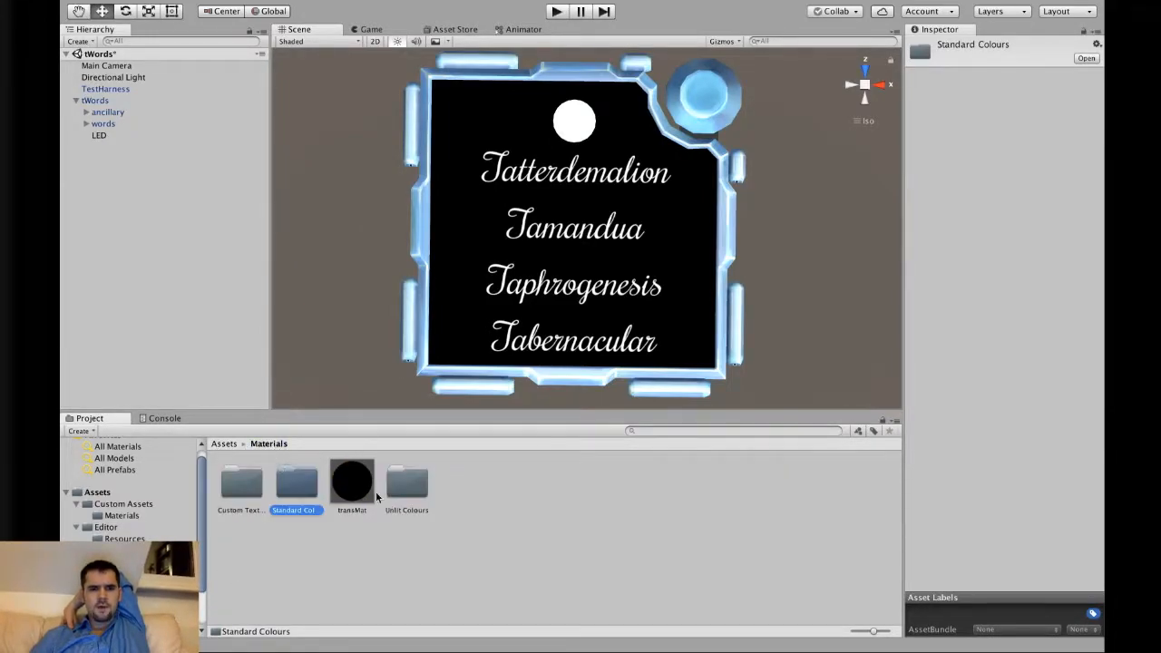
pyautogui.moveTo(419, 501)
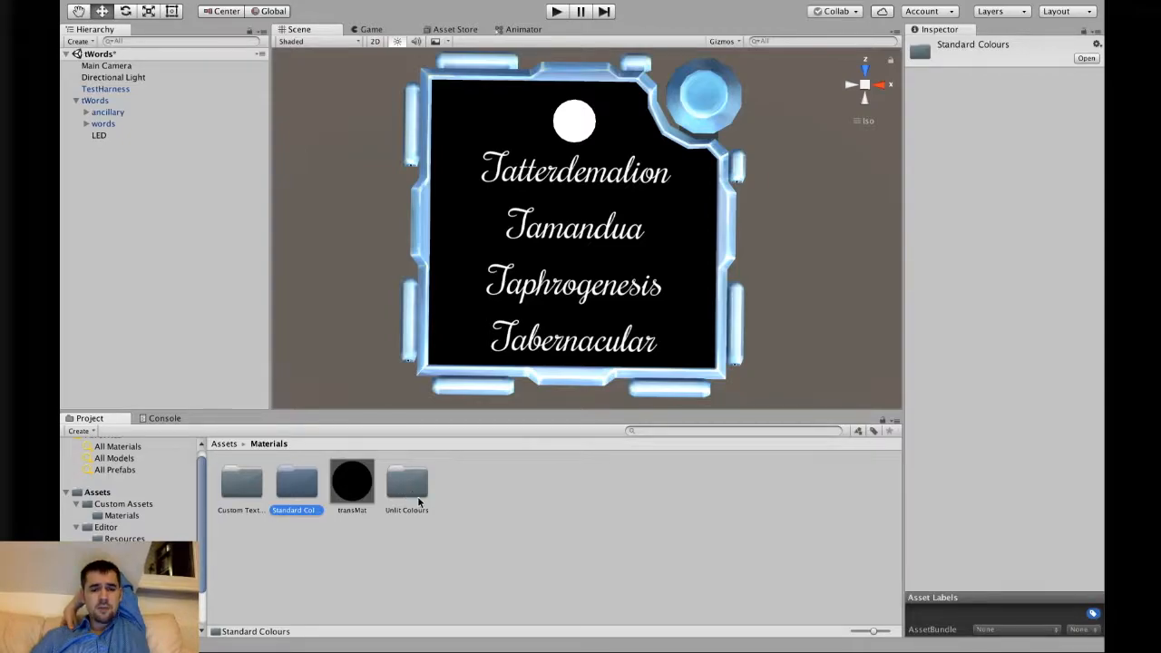
pyautogui.click(407, 481)
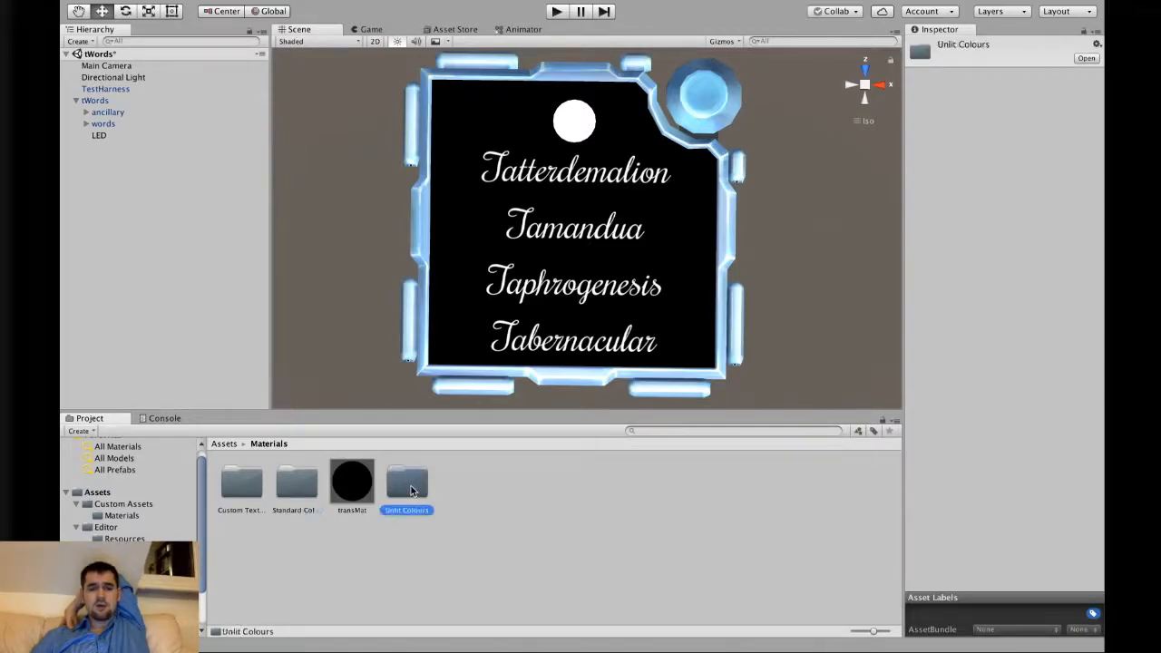
pyautogui.doubleClick(407, 481)
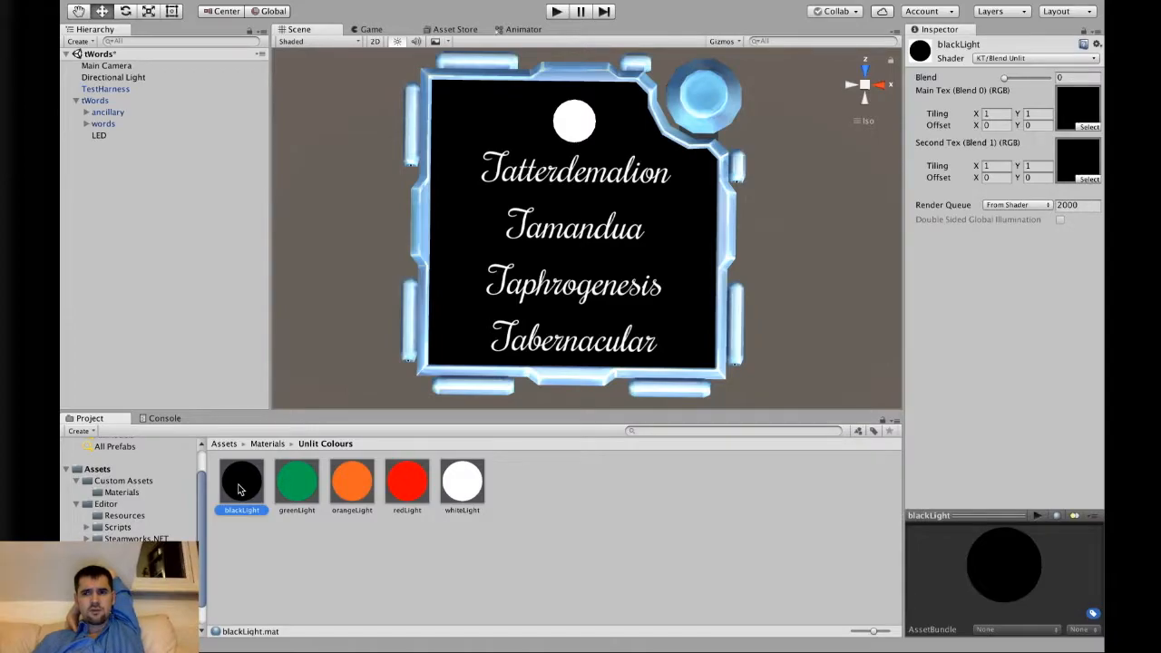
# - Inspect the red and orange light materials and stop the running preview
pyautogui.click(406, 481)
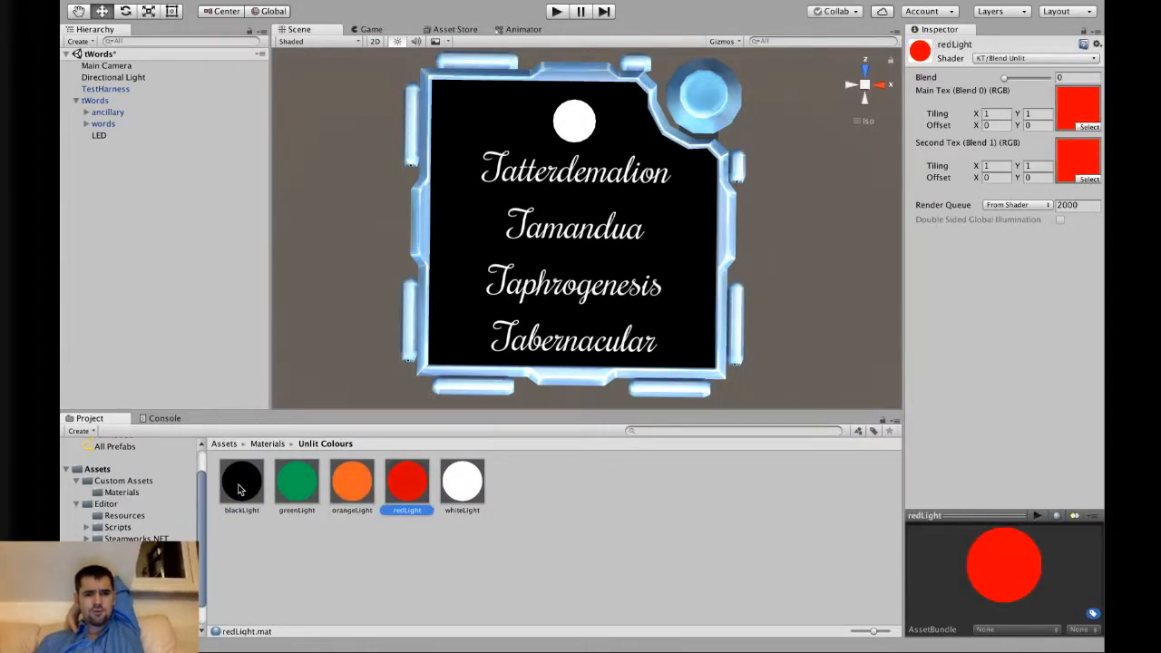
pyautogui.click(352, 480)
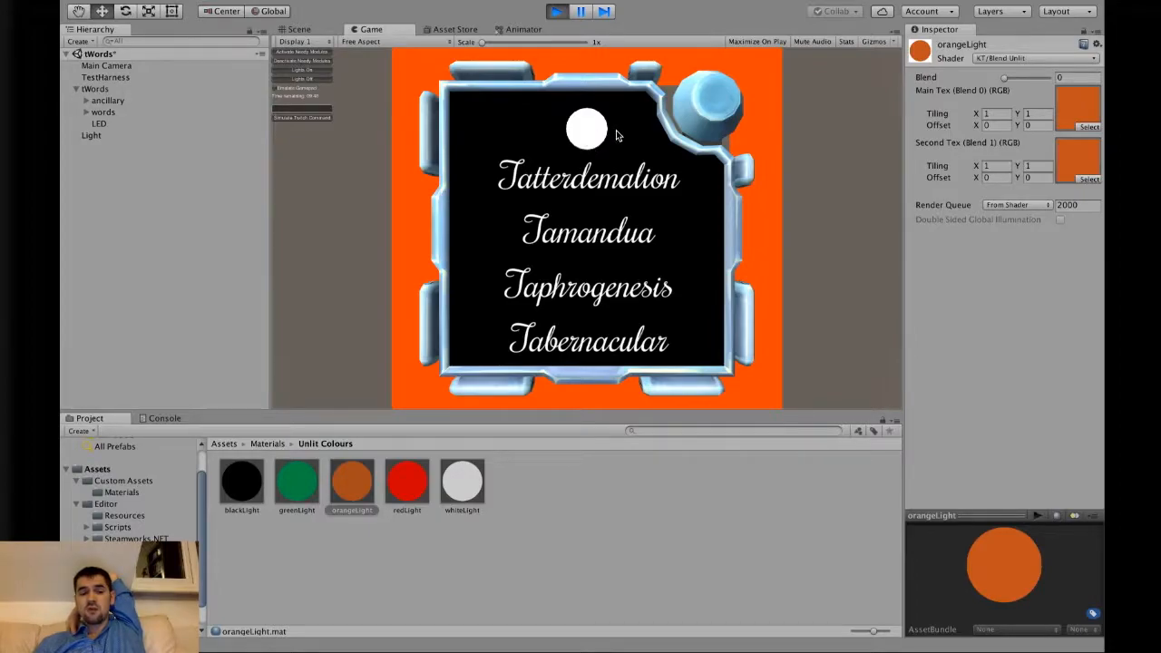
pyautogui.moveTo(621, 141)
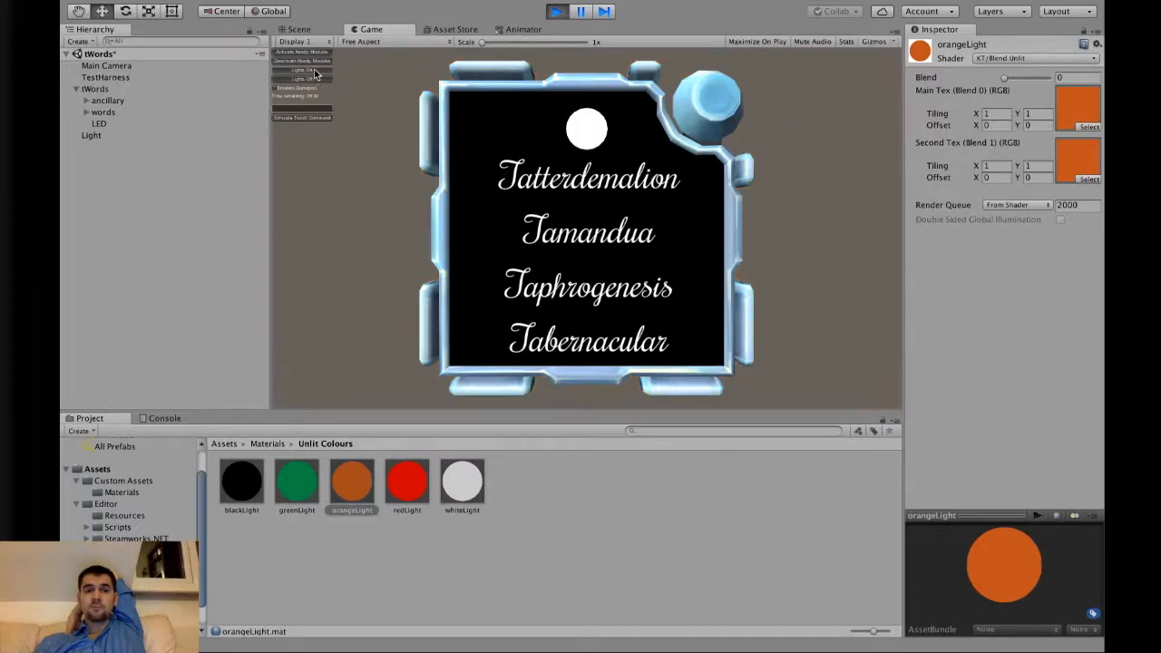
pyautogui.click(298, 29)
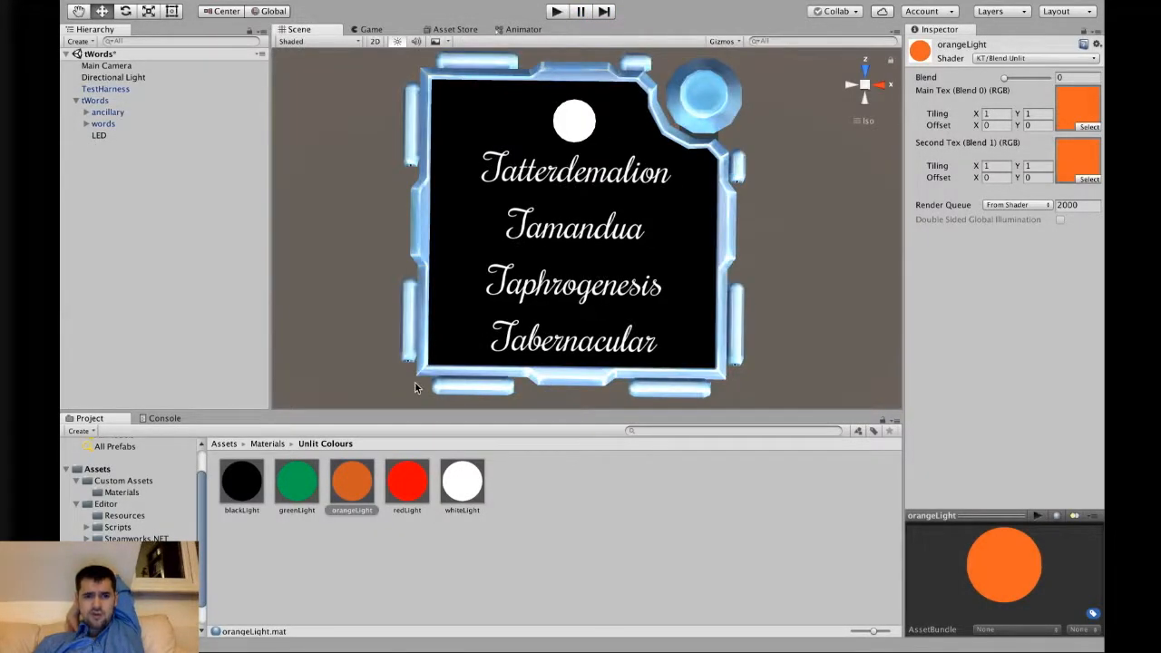
# - Apply the greenLight material to the LED and check the red material's shader options
pyautogui.click(297, 481)
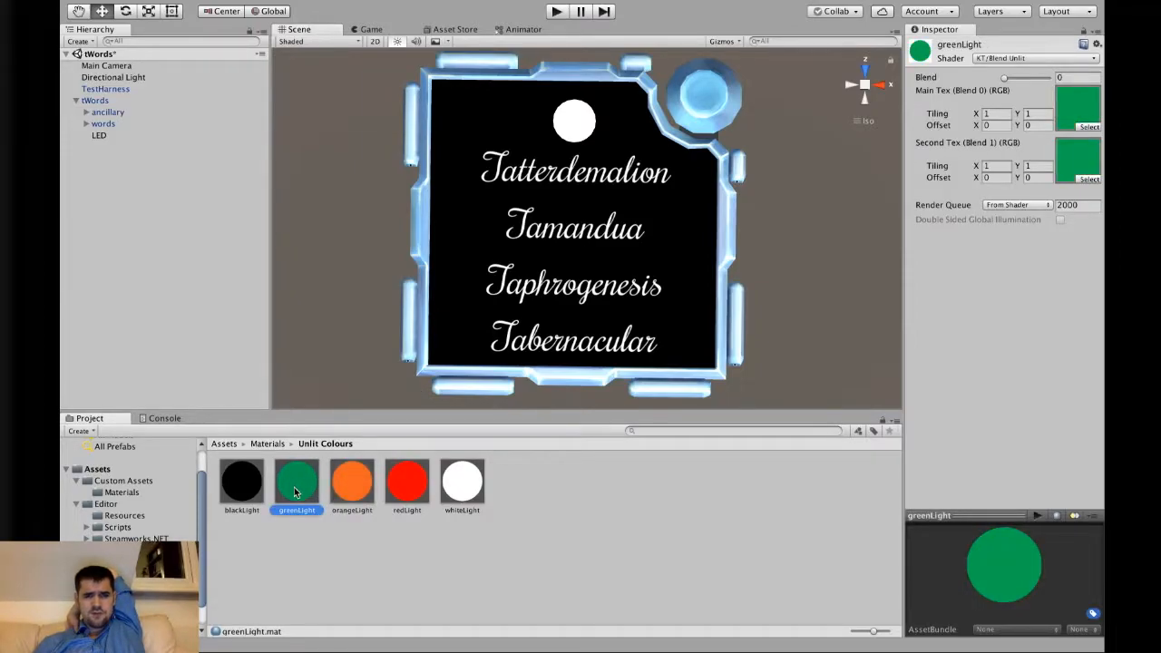
pyautogui.click(406, 481)
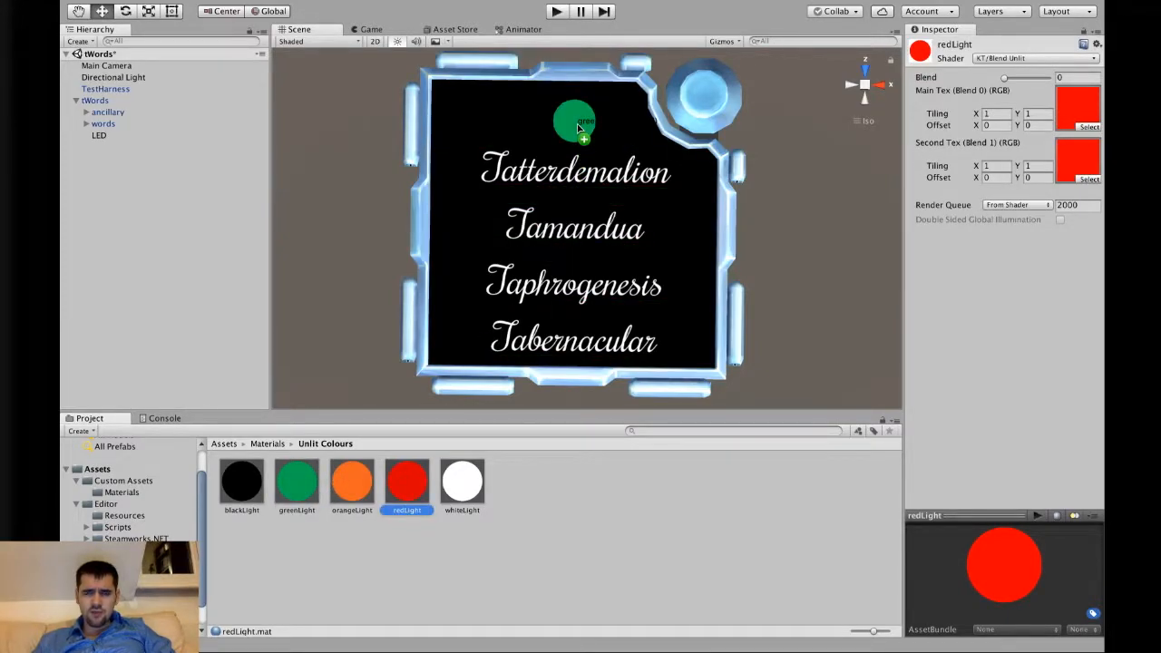
pyautogui.moveTo(861, 187)
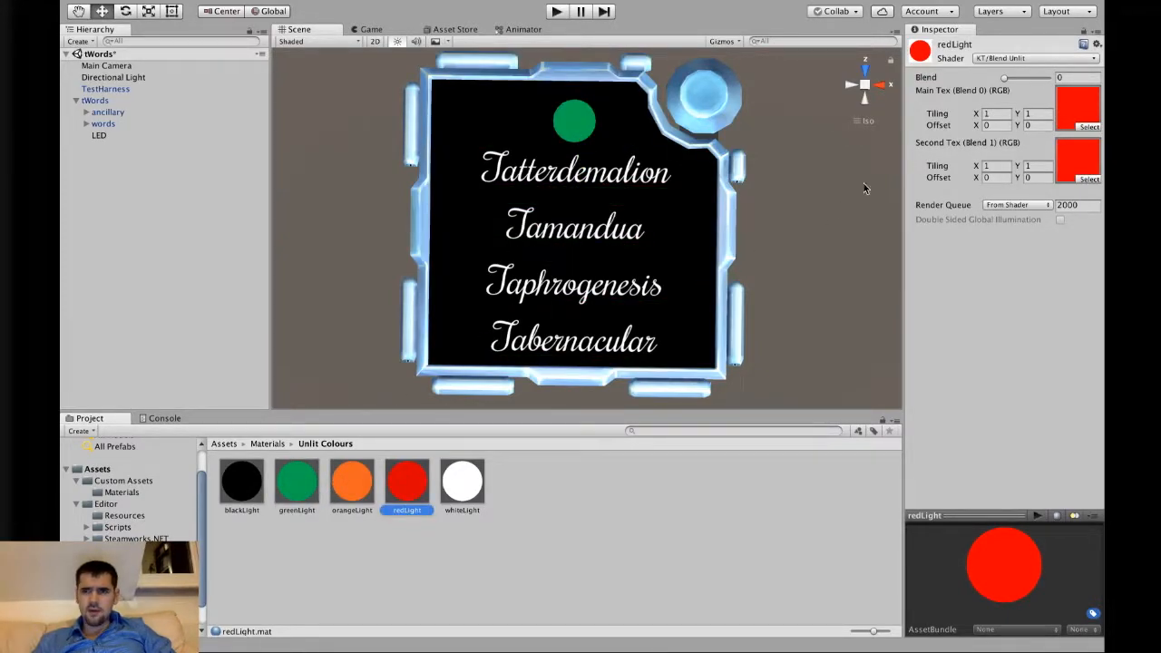
pyautogui.click(1034, 58)
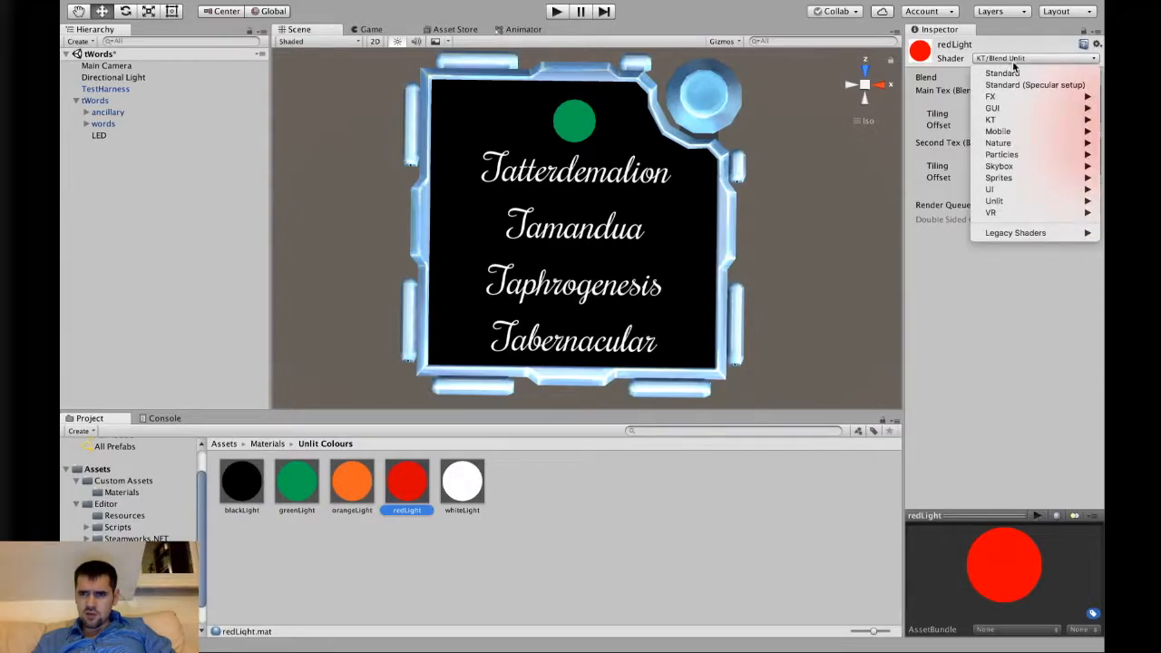
pyautogui.moveTo(990, 120)
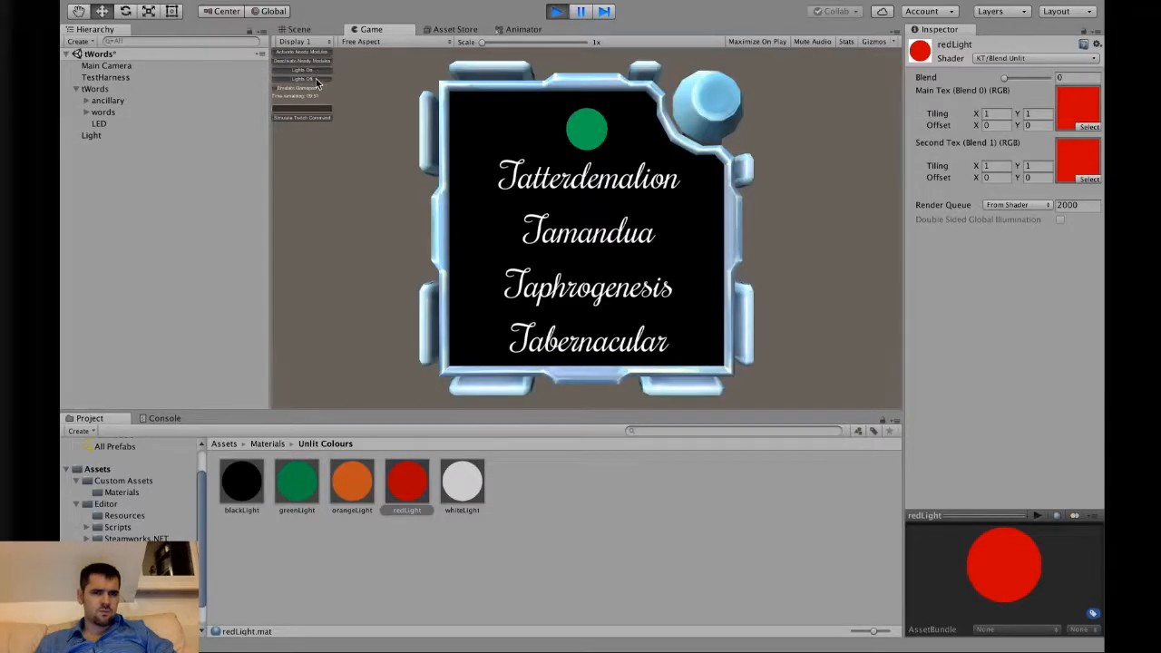
# - Stop the test run showing the green LED and clear the material selection
pyautogui.click(556, 11)
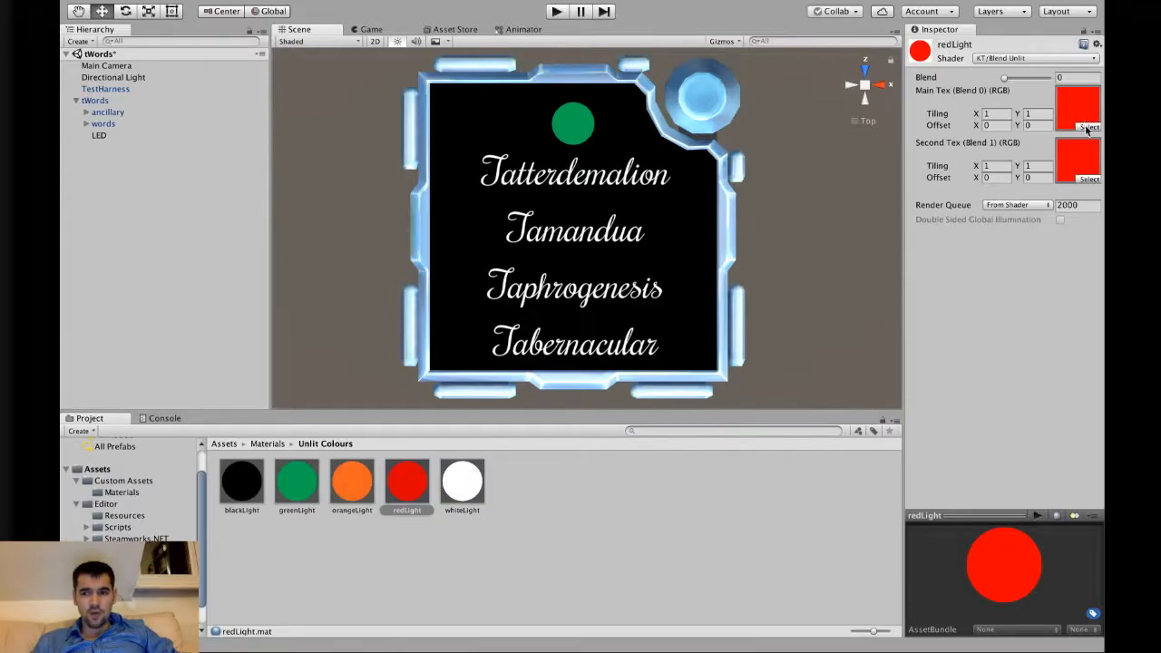
pyautogui.click(268, 443)
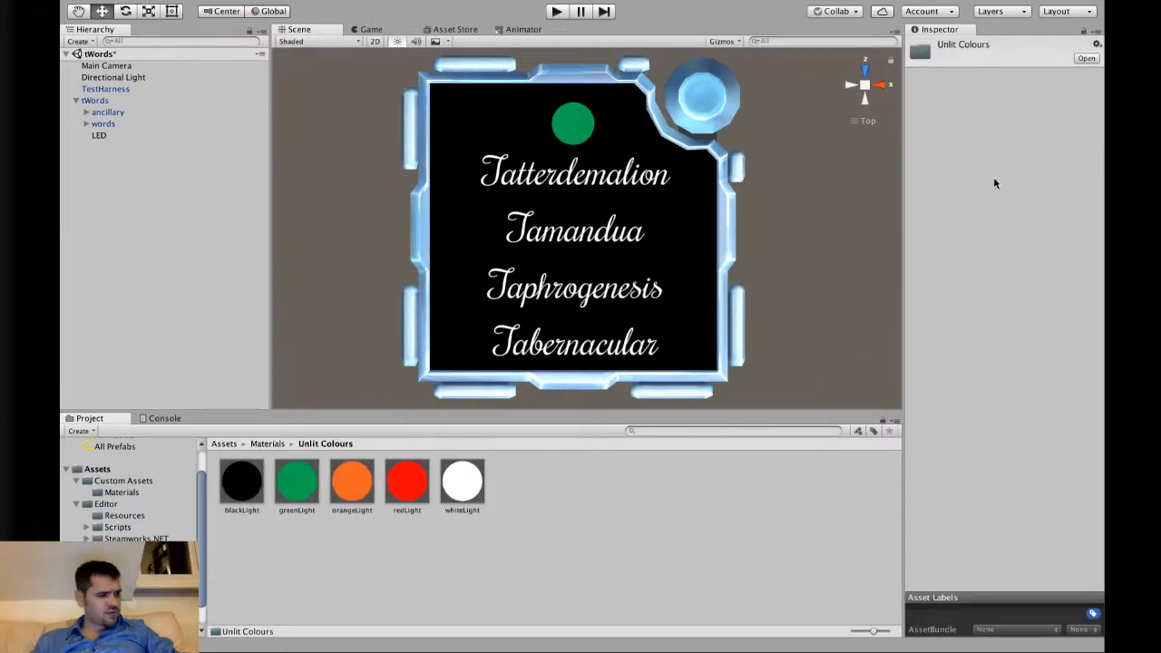
pyautogui.click(298, 481)
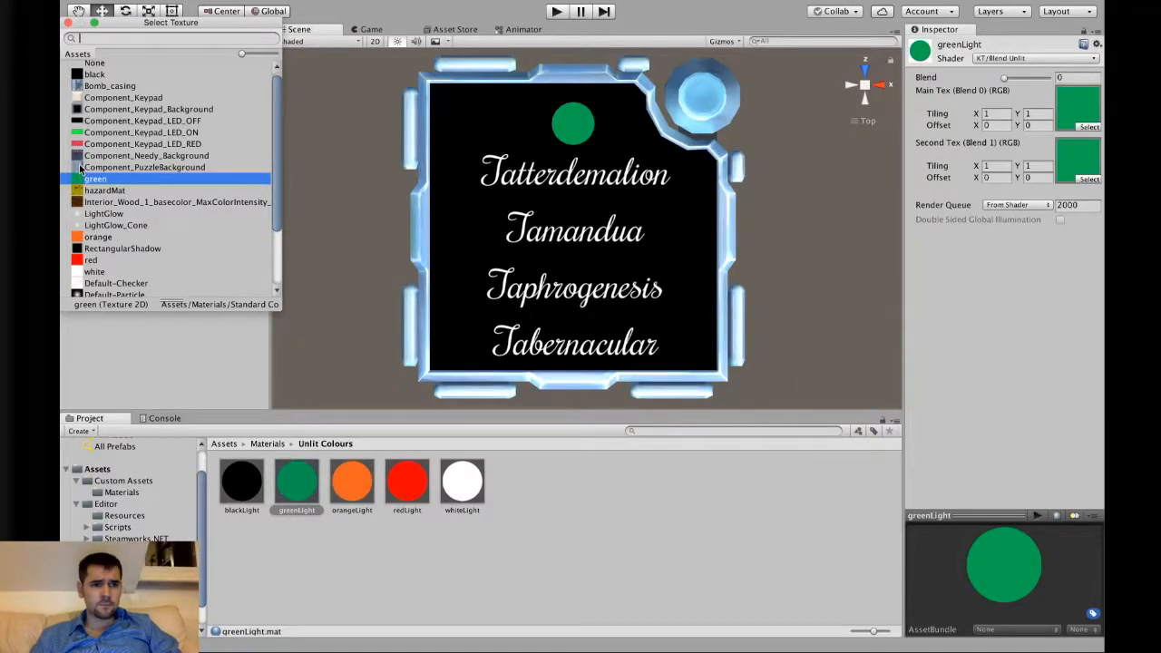
pyautogui.click(145, 136)
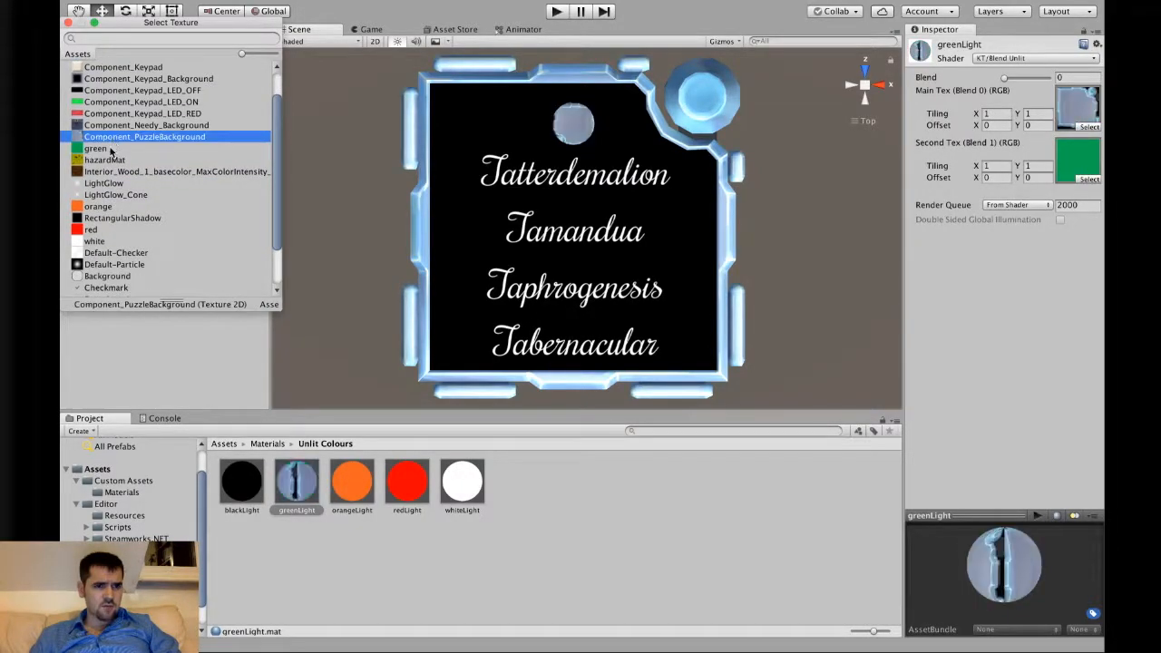
pyautogui.click(91, 229)
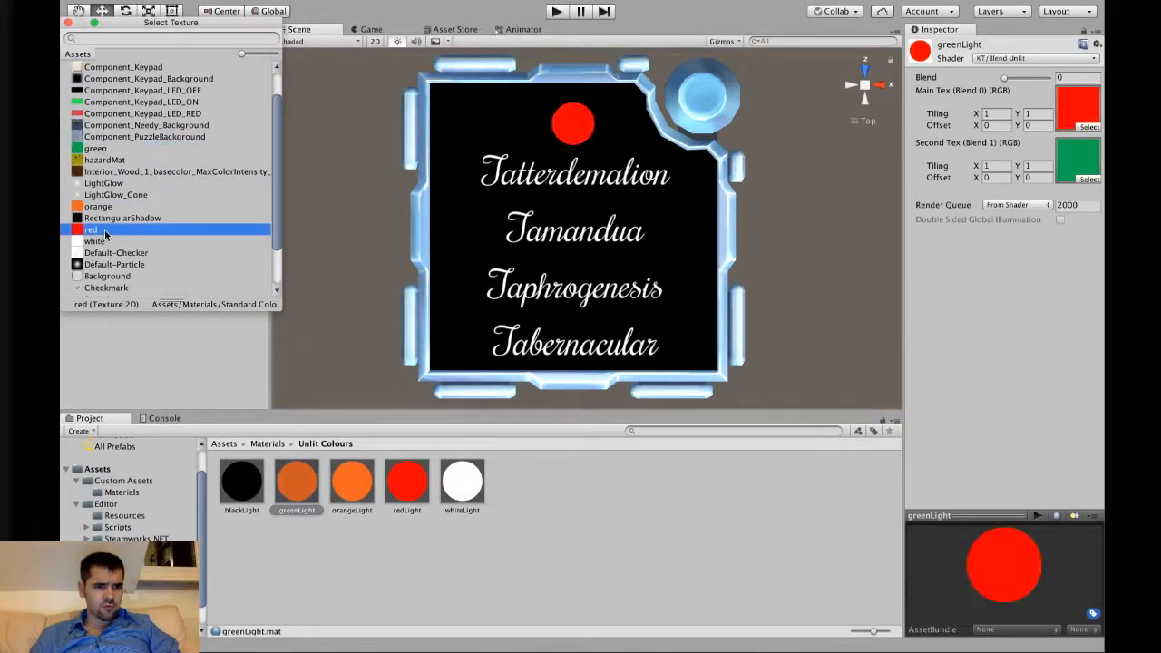
pyautogui.click(94, 276)
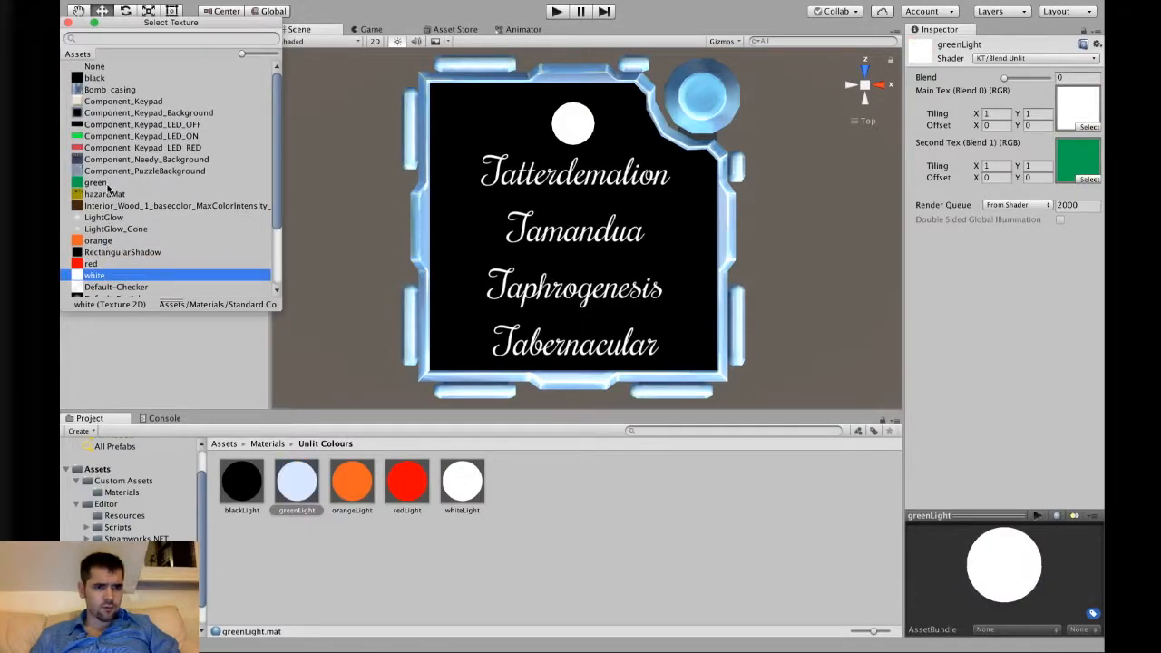
pyautogui.click(94, 182)
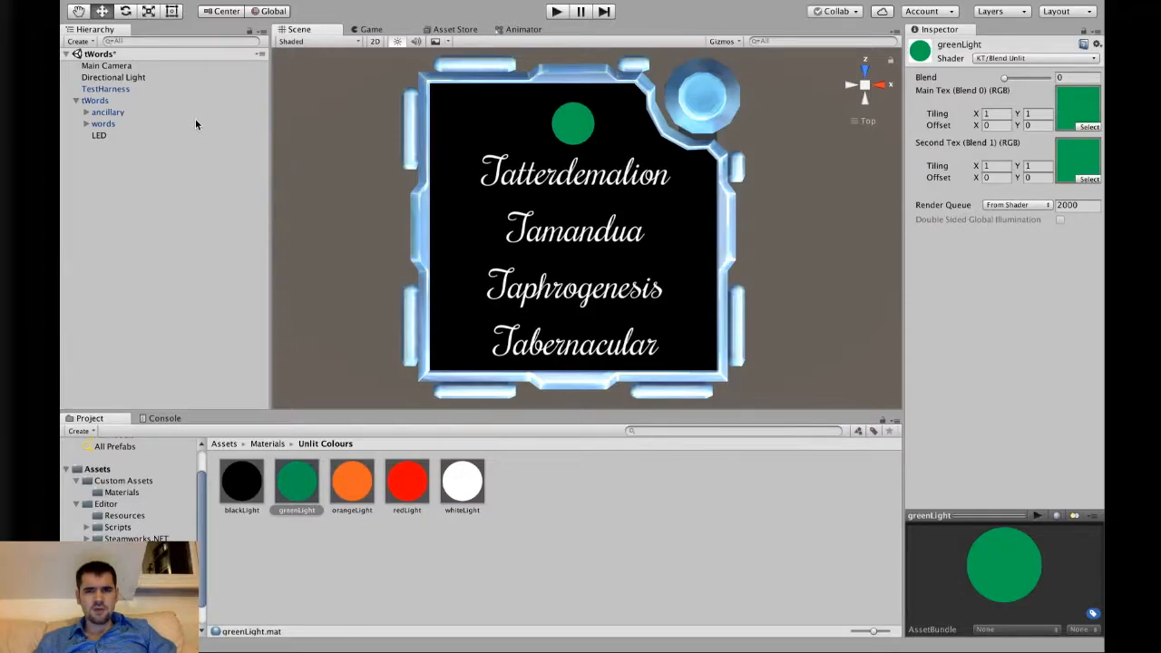
pyautogui.moveTo(102, 142)
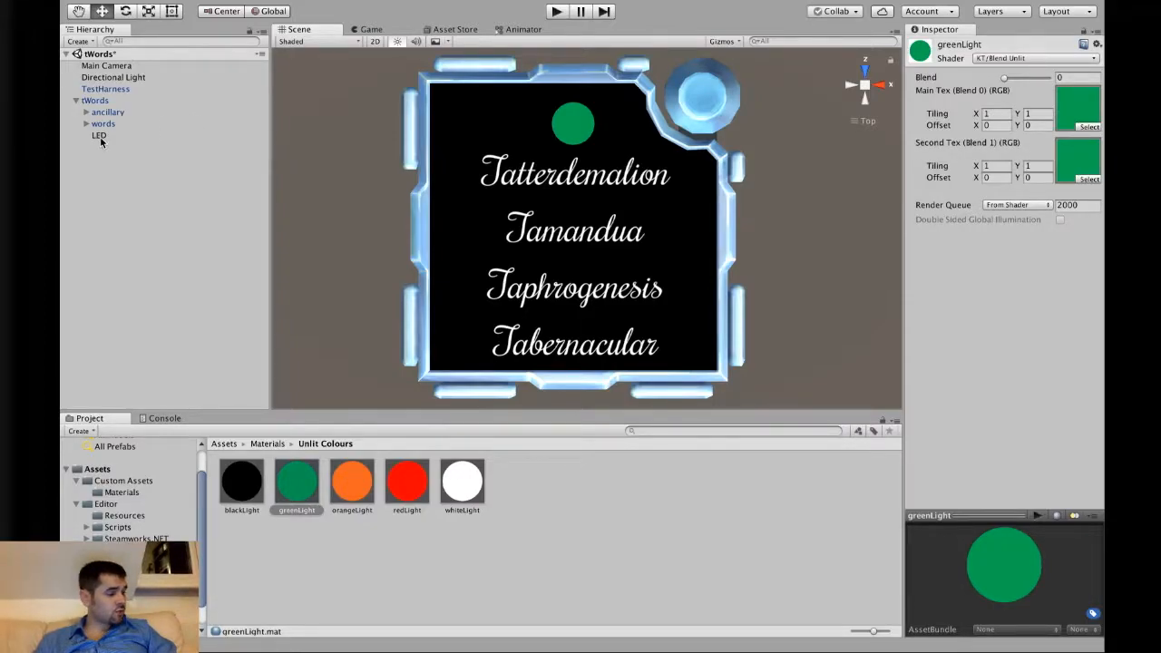
pyautogui.click(98, 135)
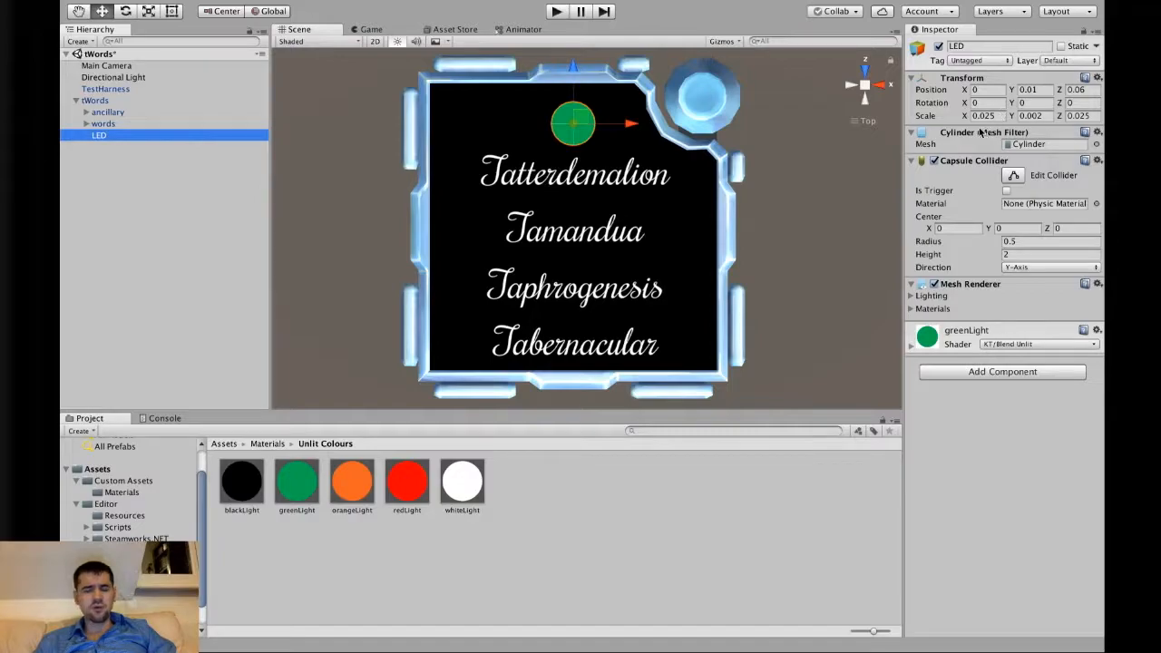
pyautogui.click(983, 116)
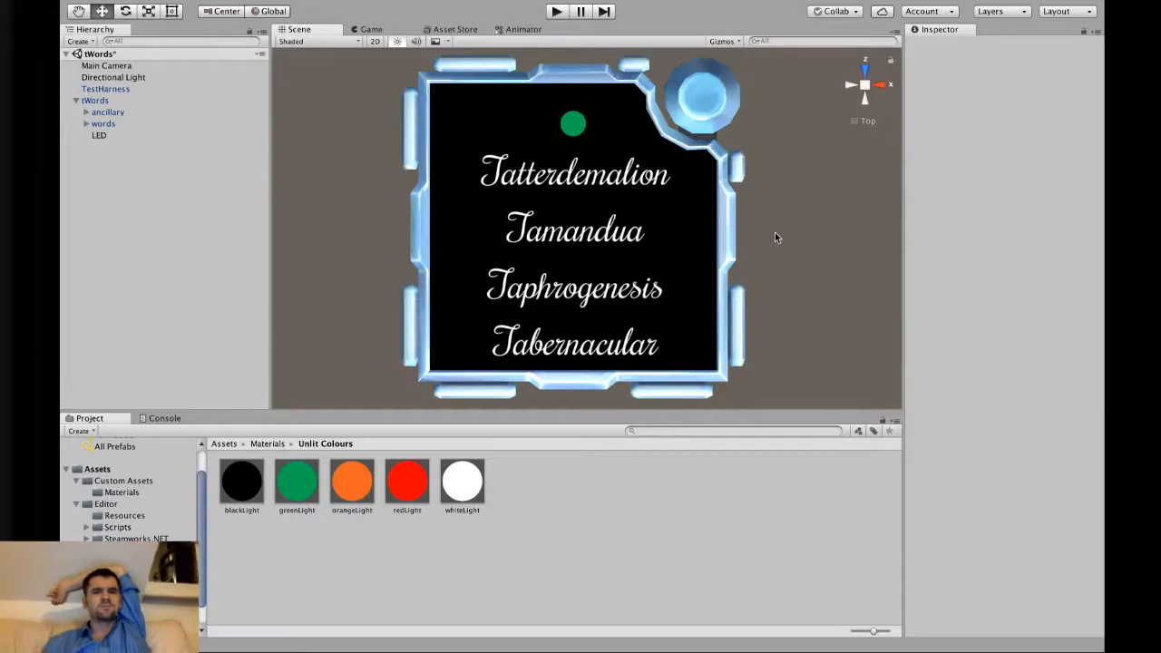
pyautogui.moveTo(254, 268)
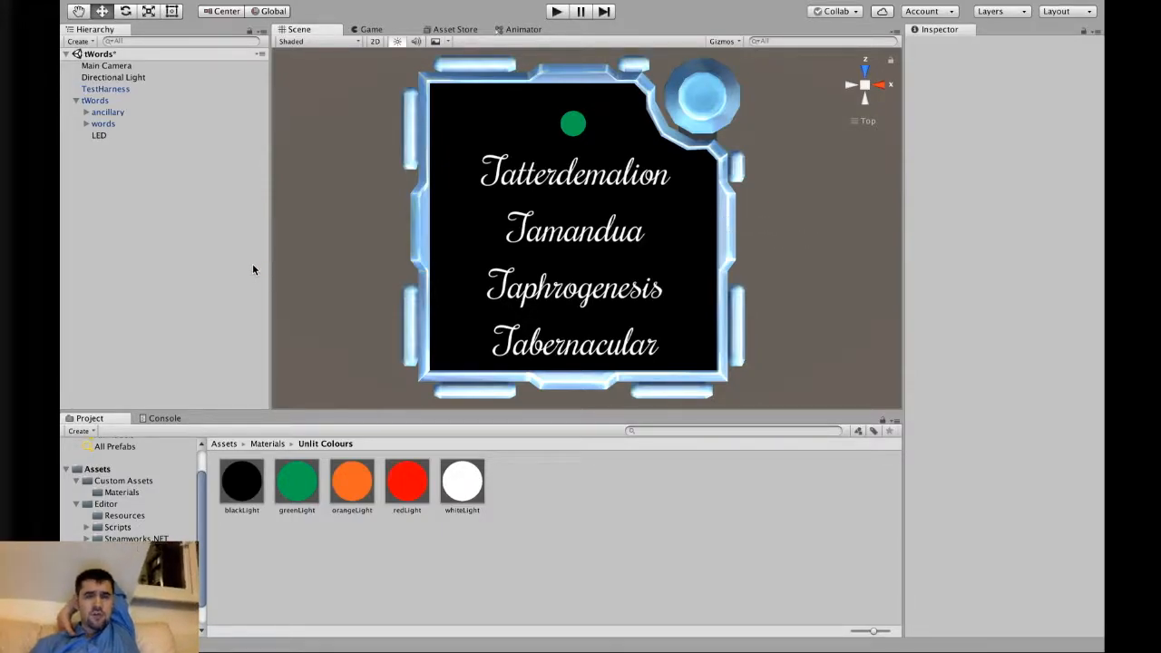
pyautogui.moveTo(136, 153)
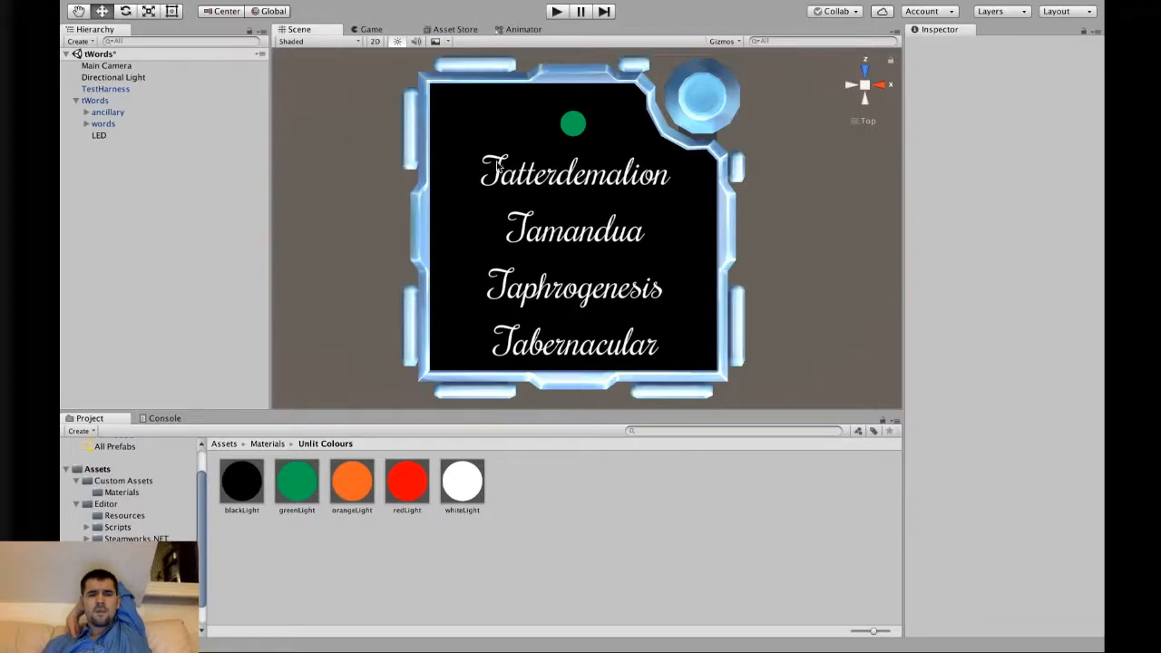
pyautogui.moveTo(425, 185)
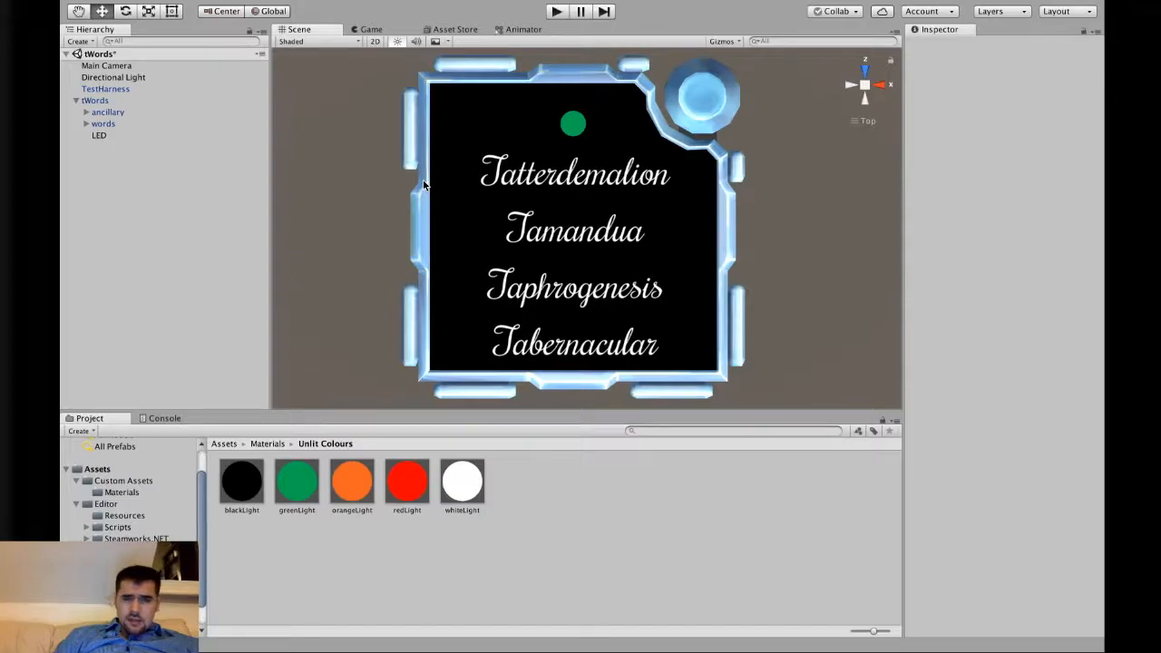
pyautogui.moveTo(468, 290)
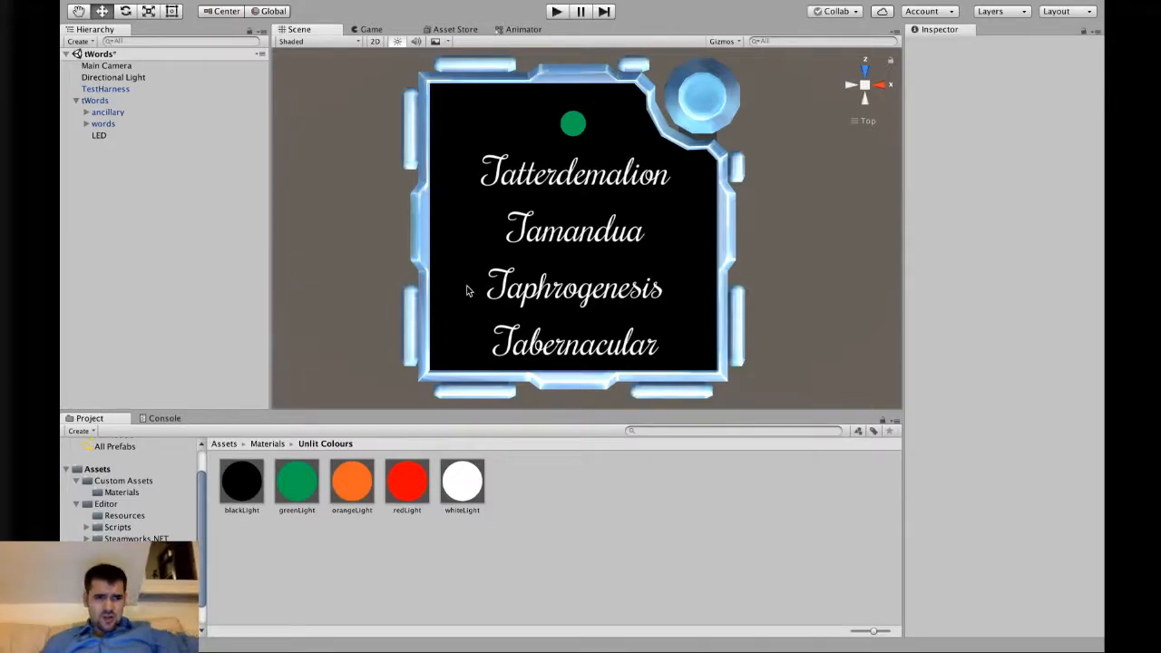
pyautogui.moveTo(470, 245)
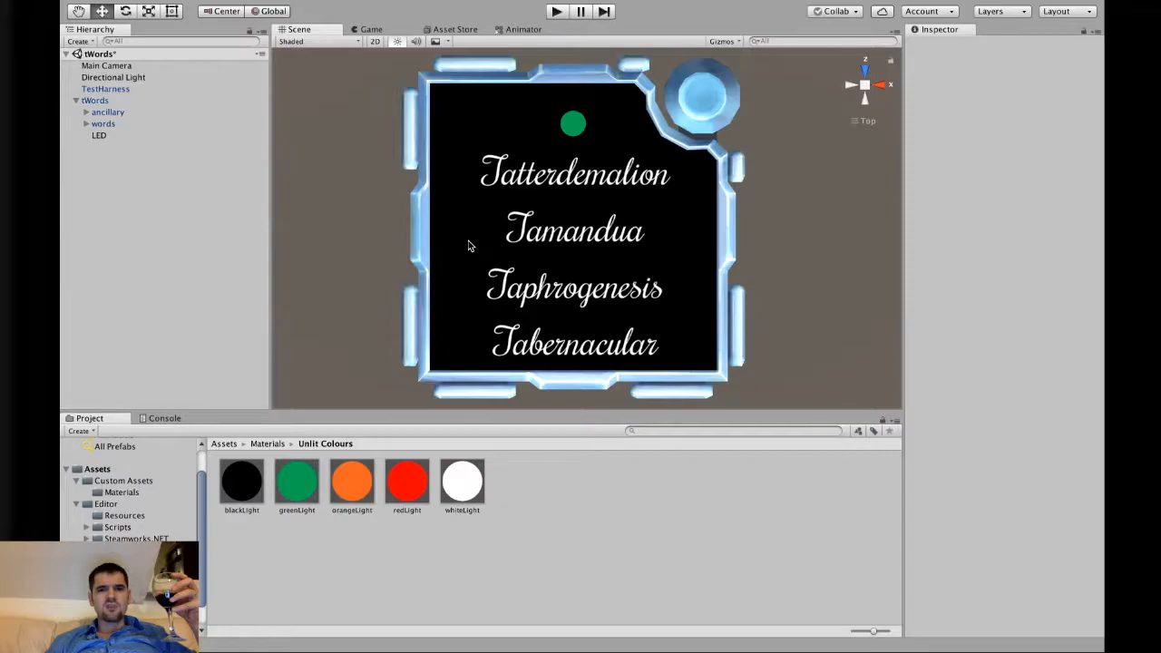
pyautogui.moveTo(511, 243)
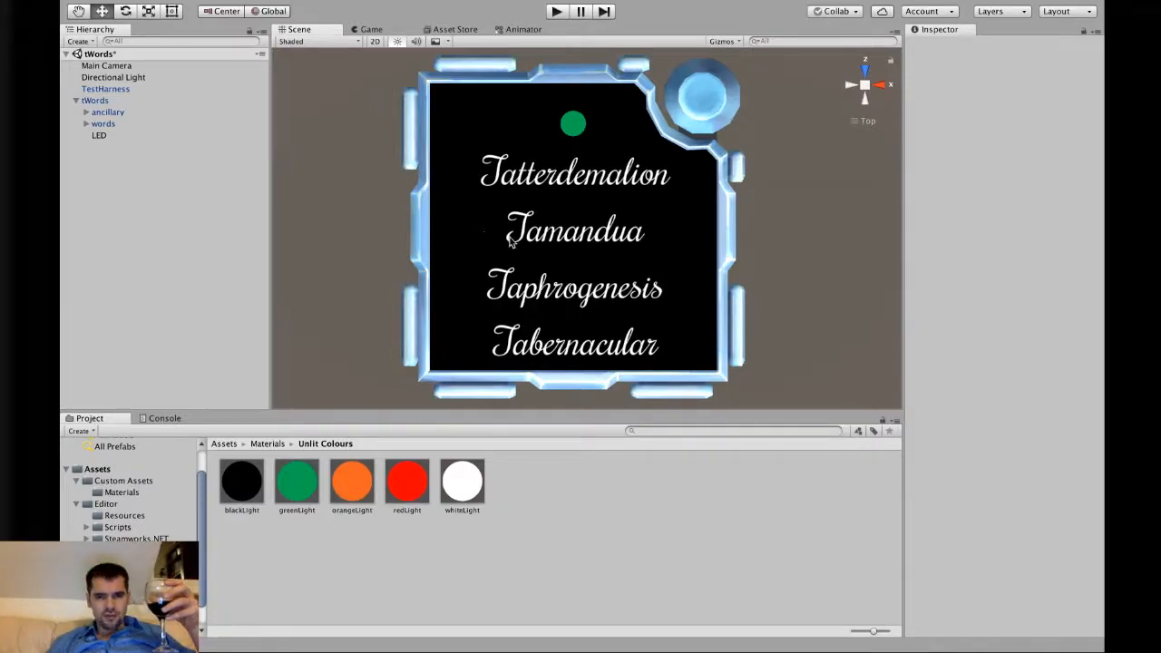